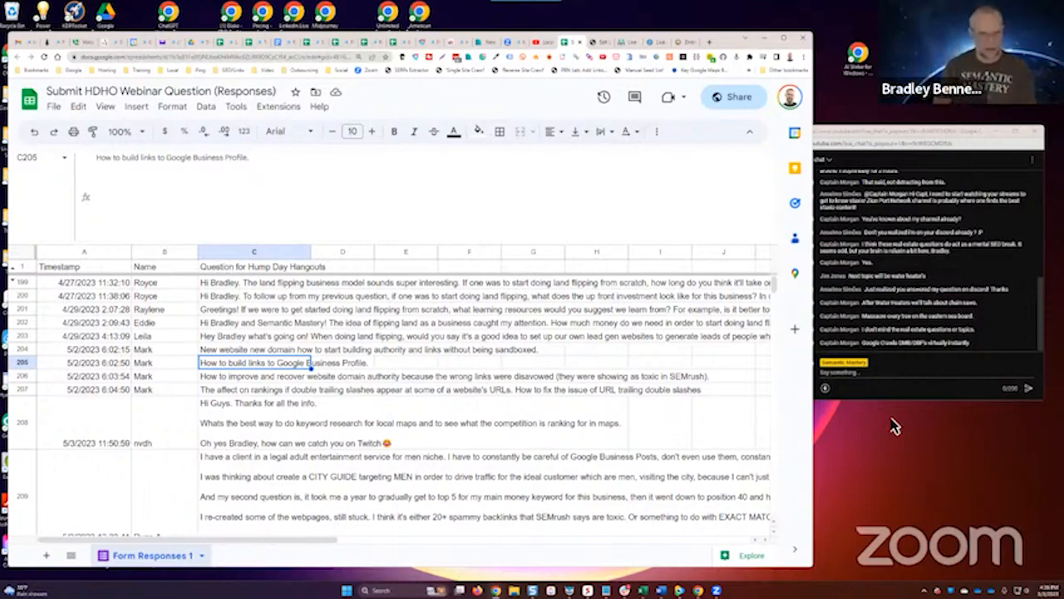
mouse_move(891, 426)
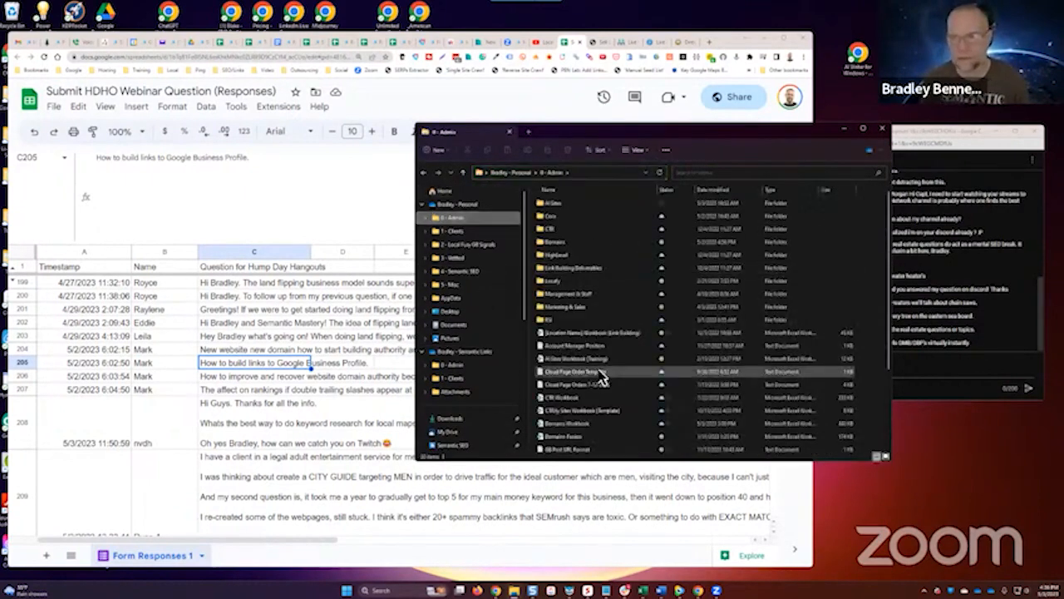
Step: Navigate File Explorer to the My Drive folder in Google Drive
scroll("down", 3)
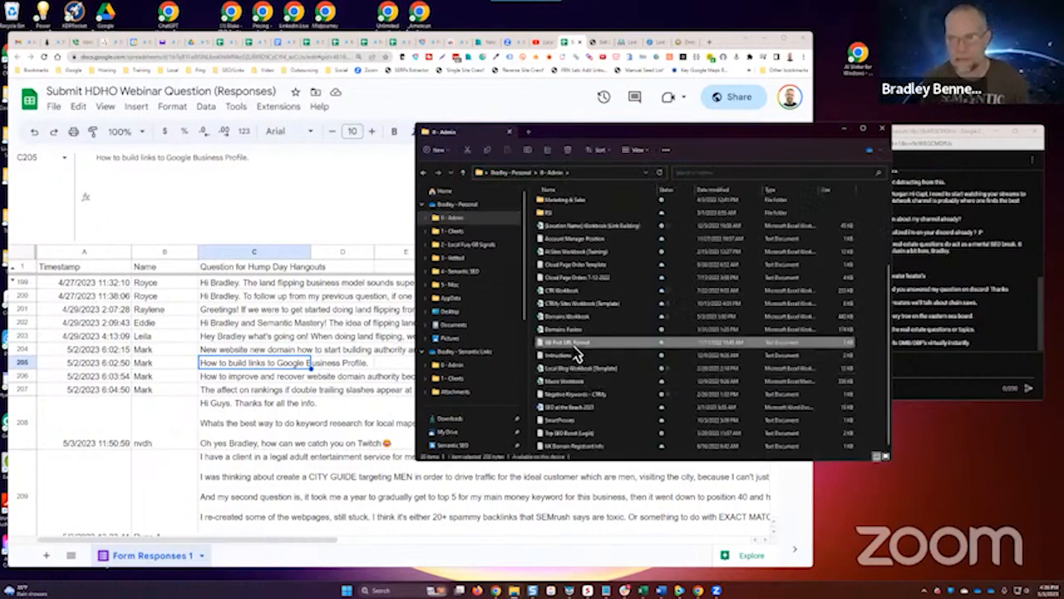
double_click(565, 343)
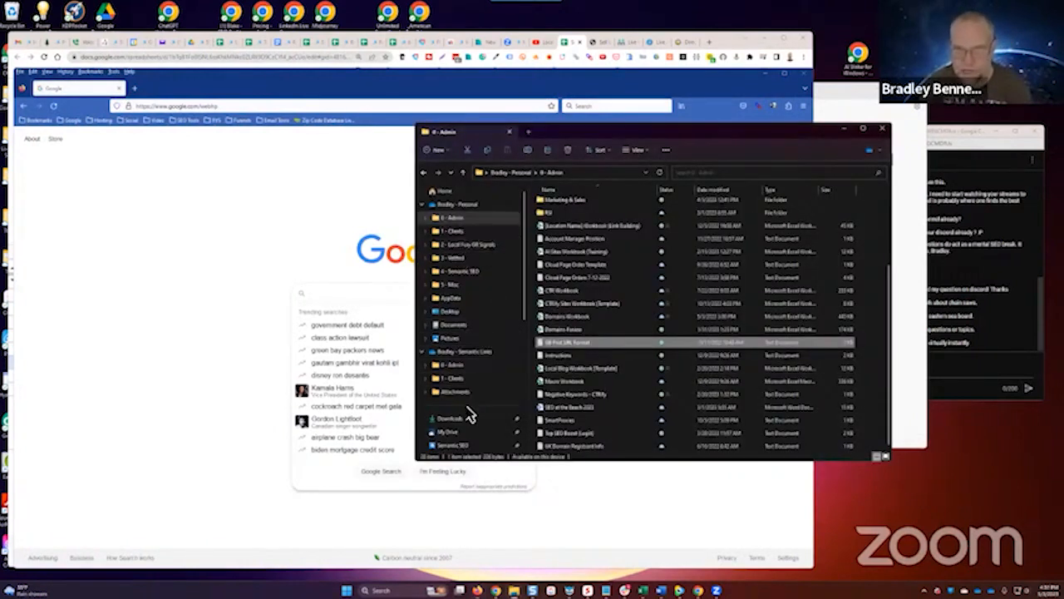
left_click(448, 433)
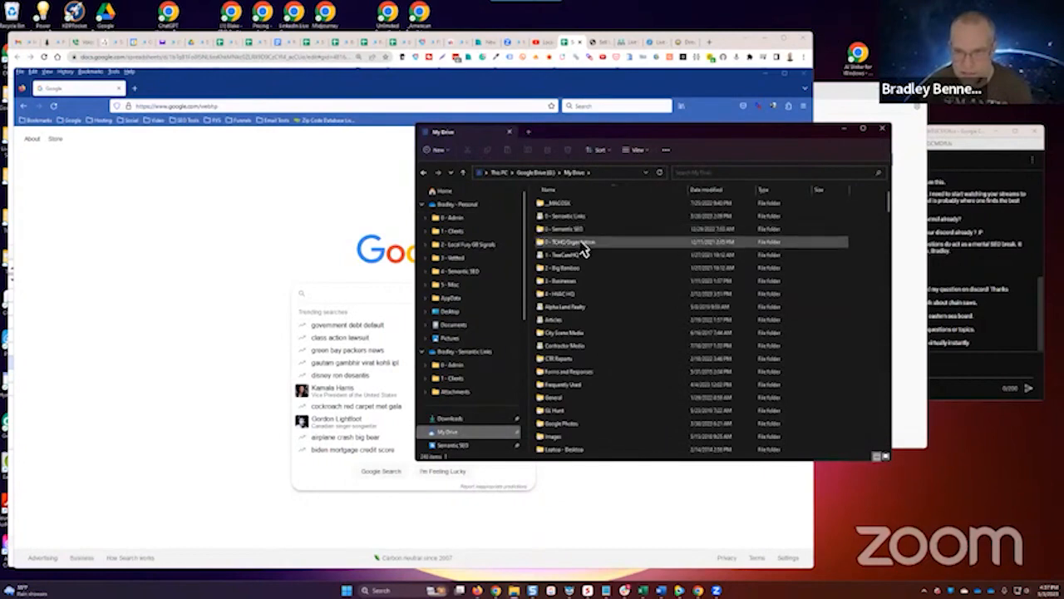
Step: Go through the project folders to GB Posts and open the neighborhood posts text file
double_click(565, 254)
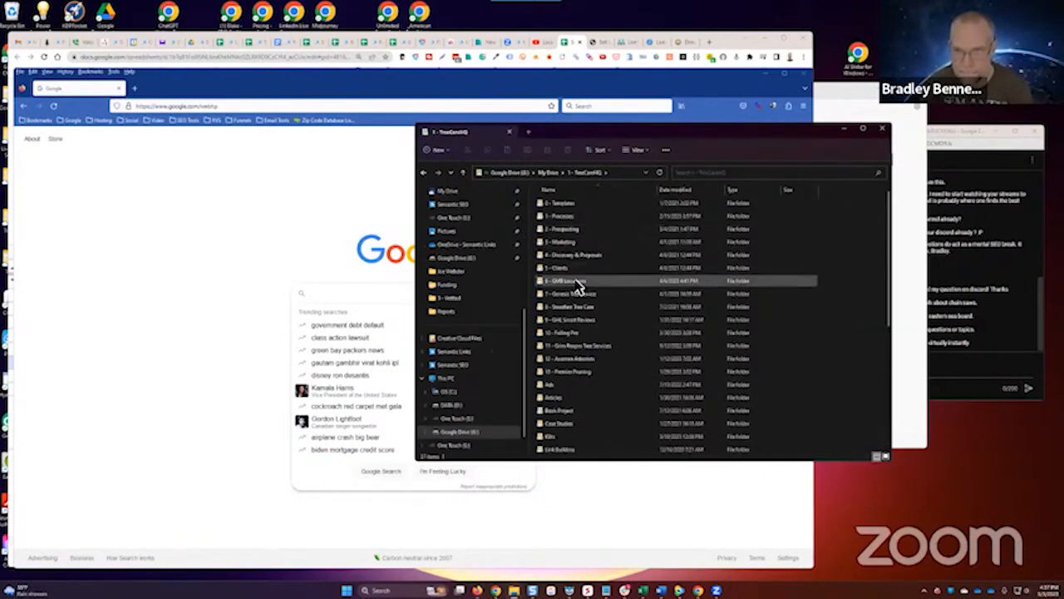
double_click(565, 280)
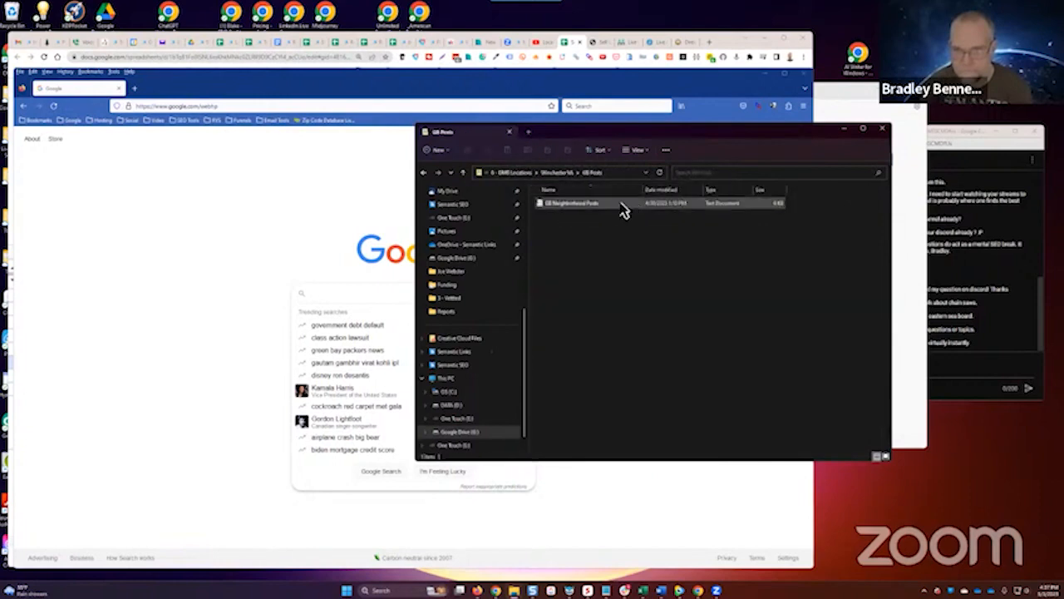
double_click(572, 203)
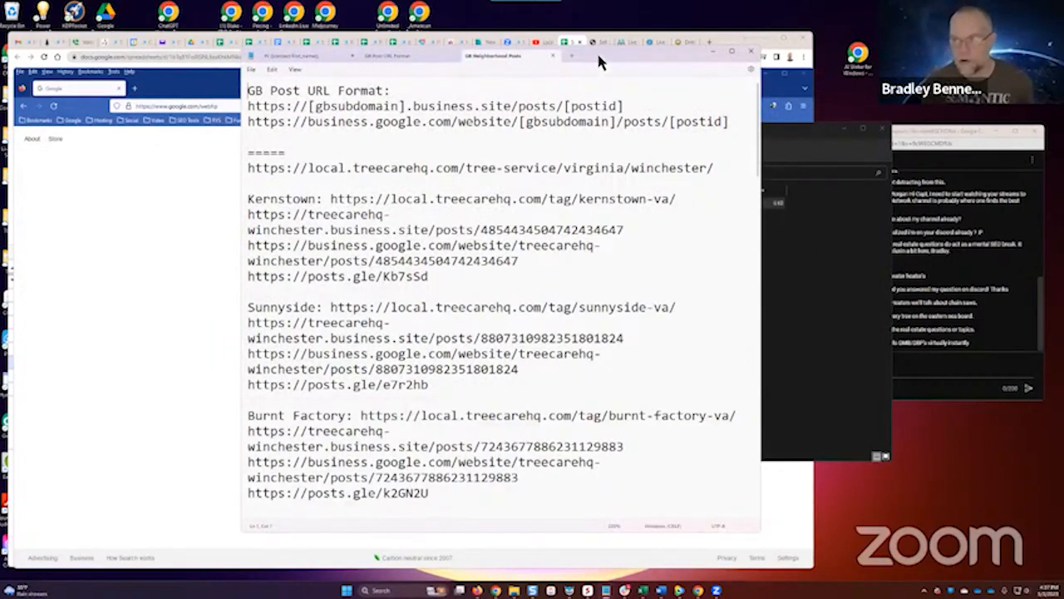
mouse_move(622, 589)
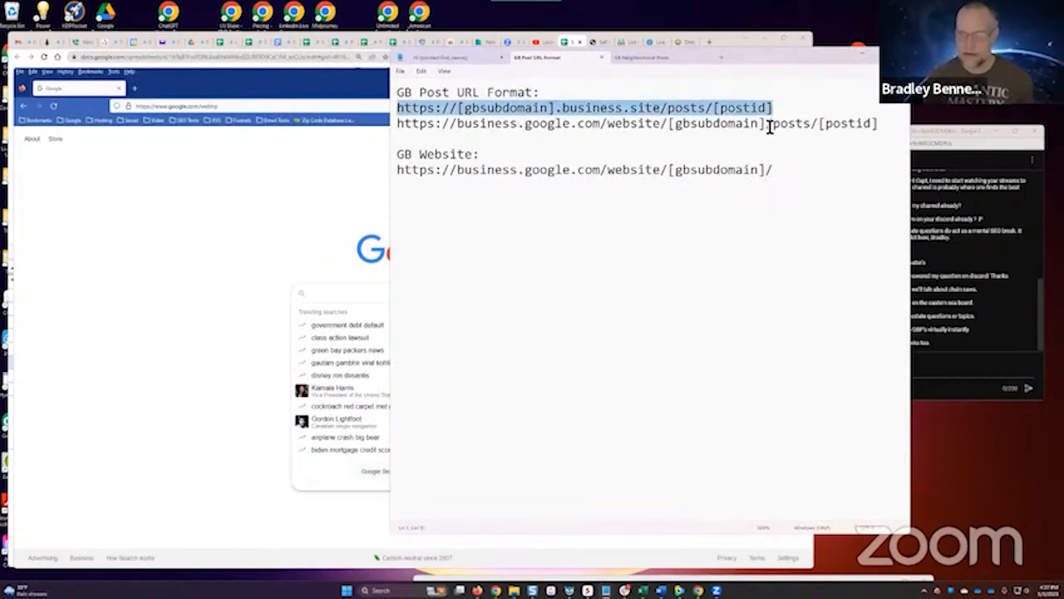
mouse_move(742, 54)
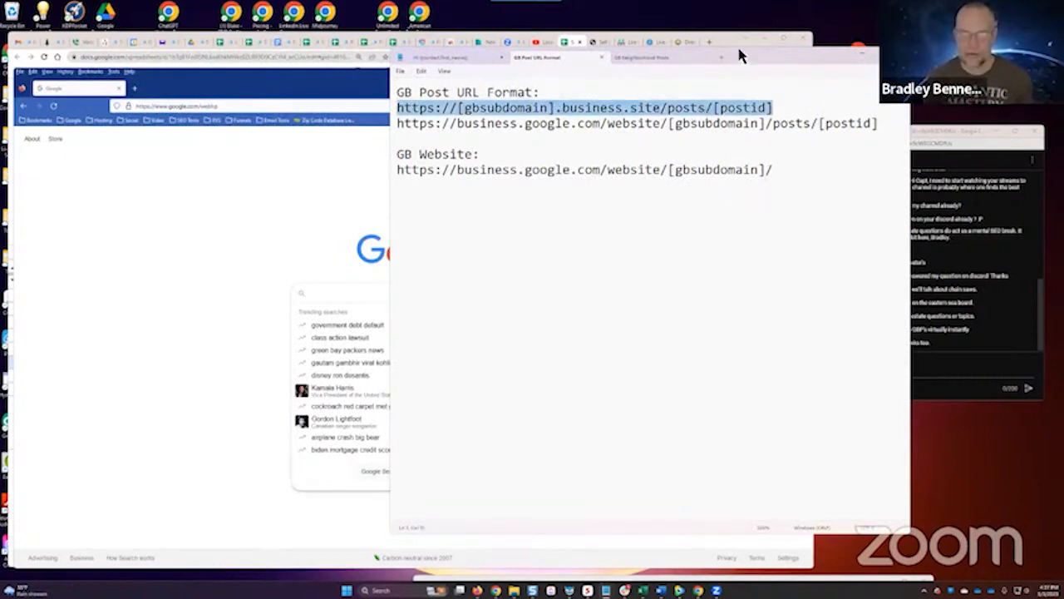
left_click(661, 57)
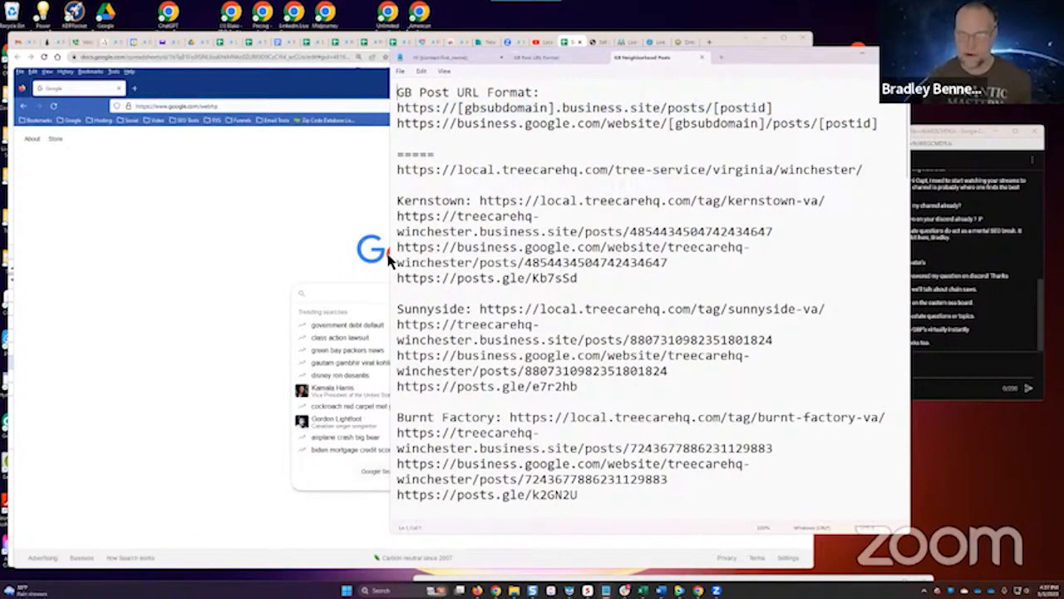
mouse_move(396, 260)
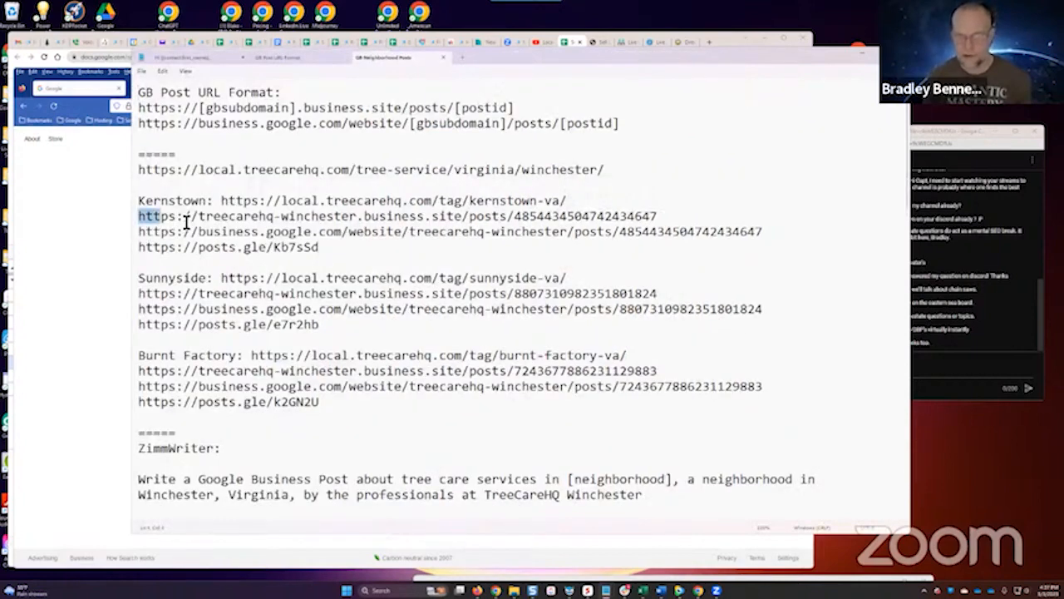
left_click_drag(138, 216, 657, 216)
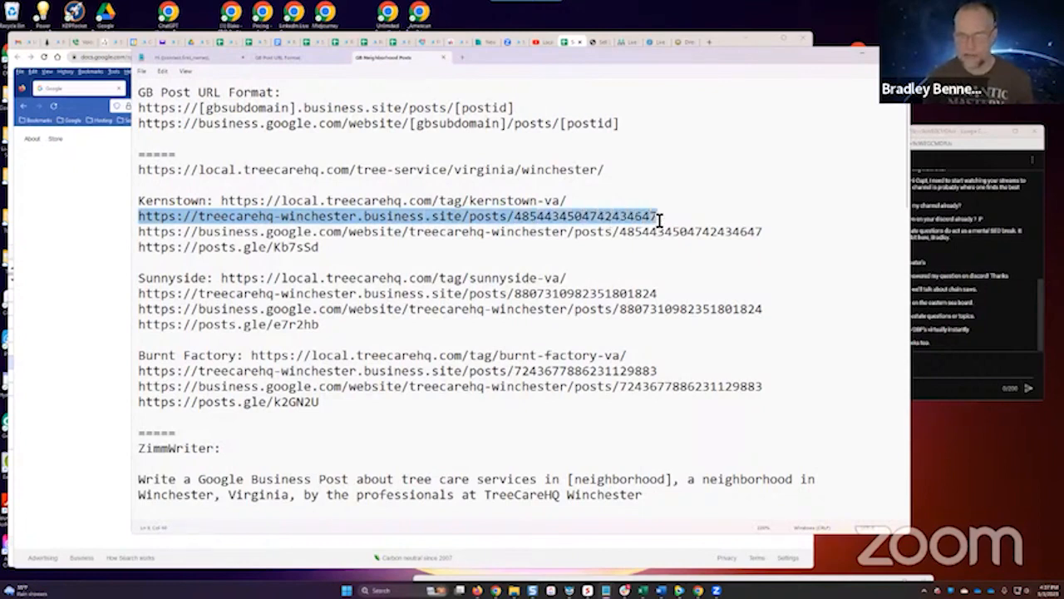
left_click(215, 222)
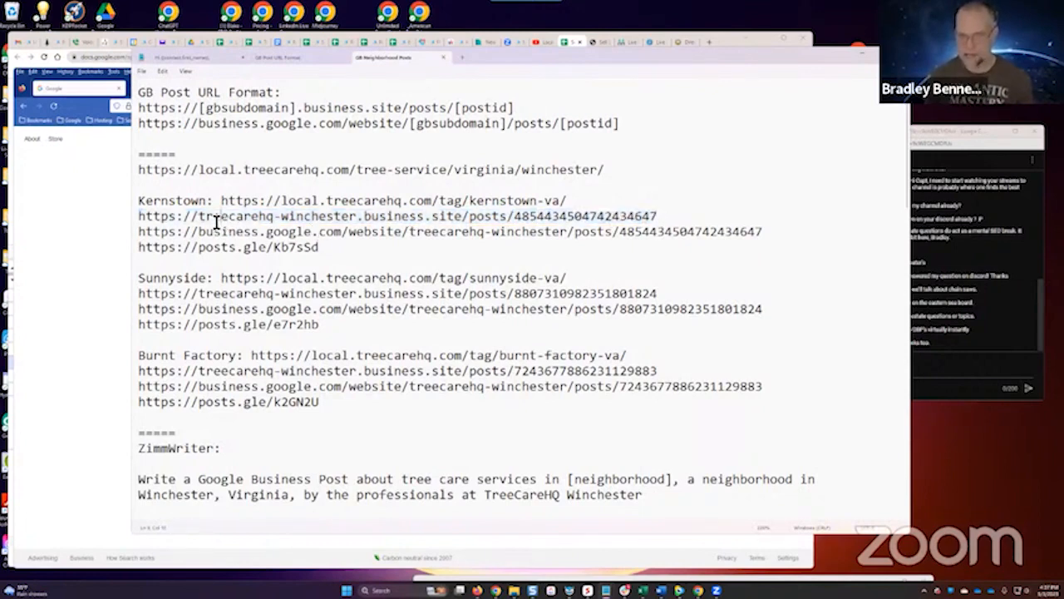
double_click(276, 217)
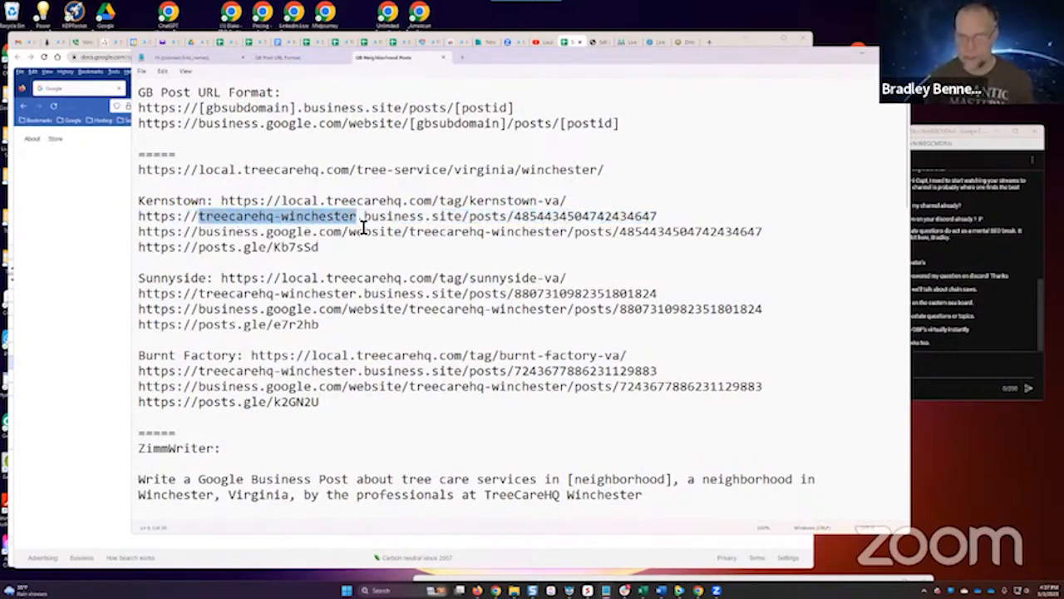
mouse_move(412, 286)
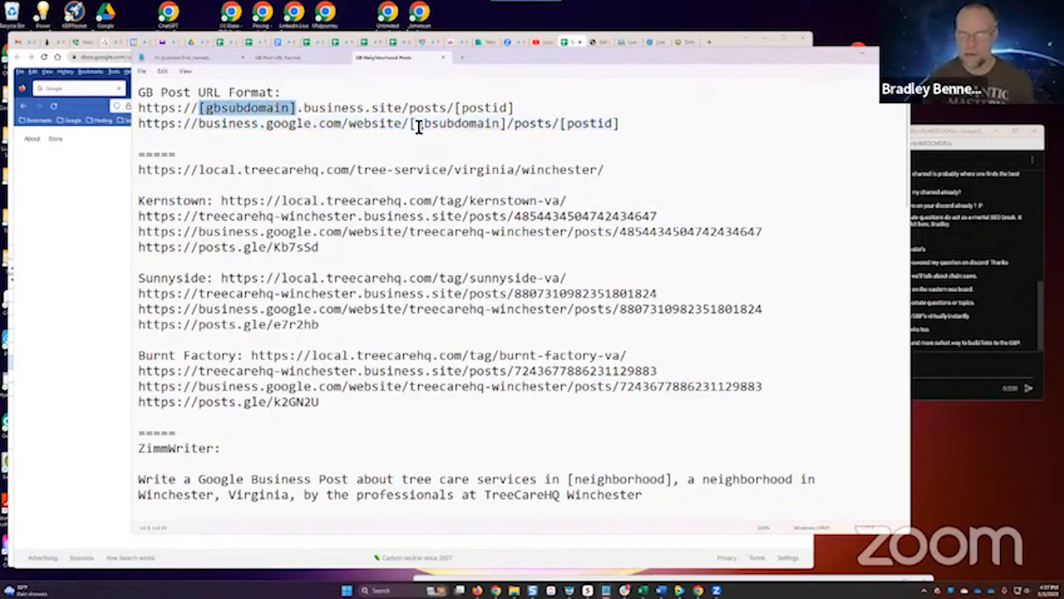
double_click(455, 123)
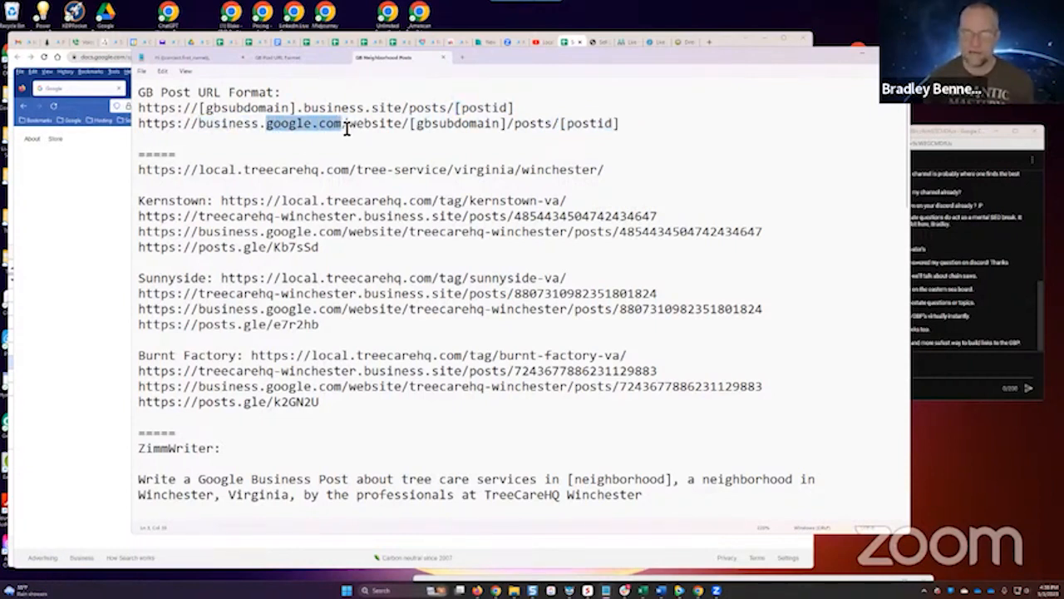
double_click(349, 106)
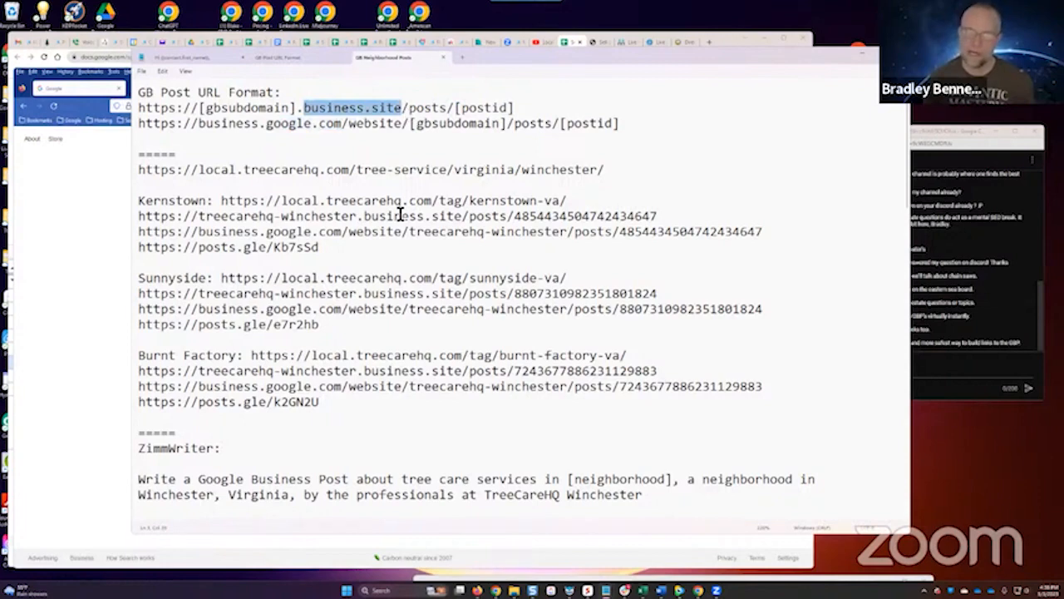
mouse_move(463, 133)
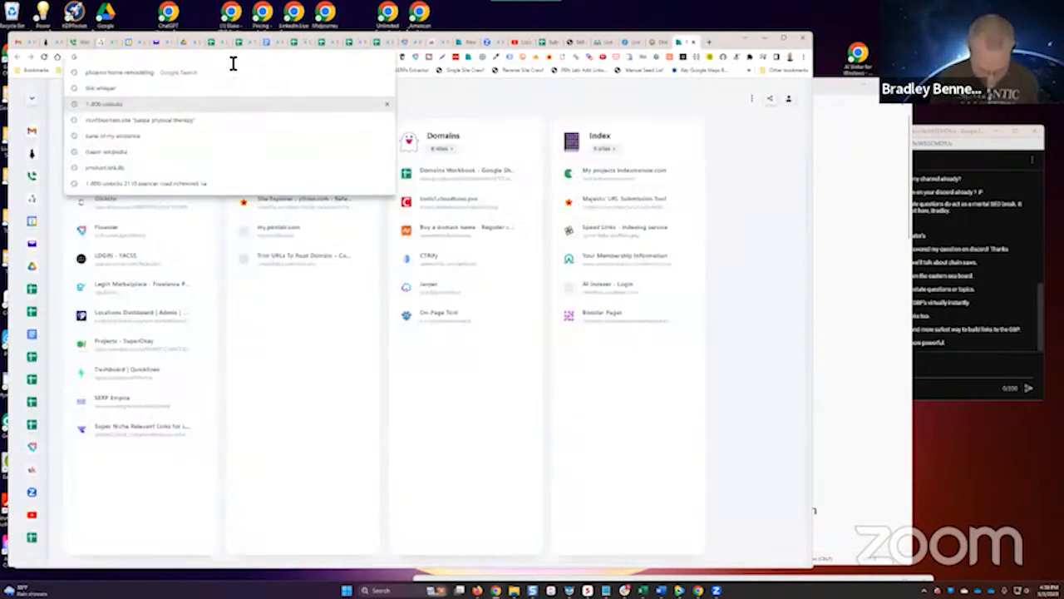
Step: Look up the treecarehq-winchester.business.site post URL in Majestic Site Explorer, then trim to the business.site domain
type("majestic")
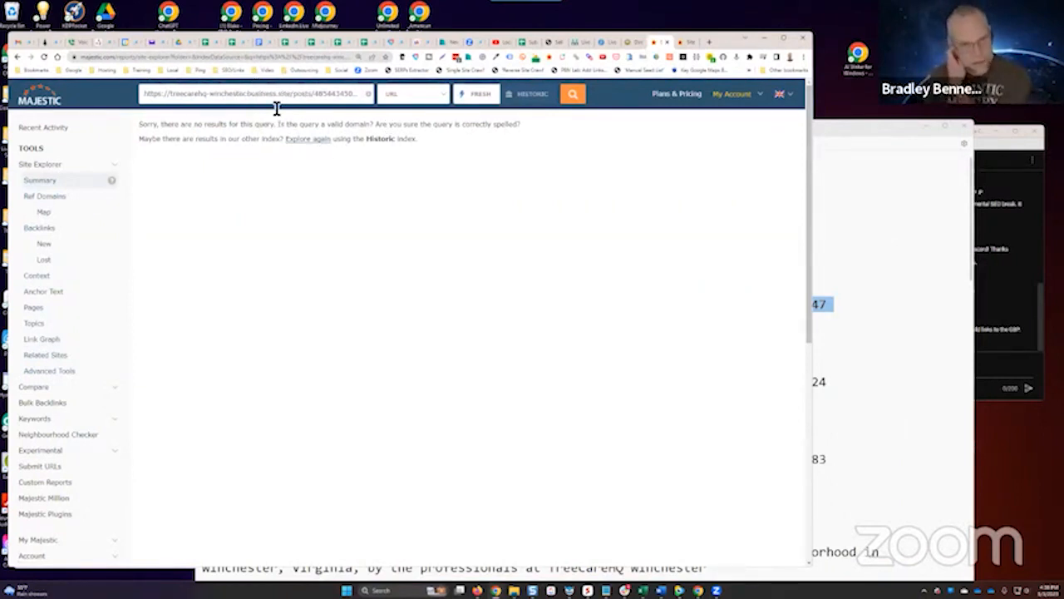
left_click(412, 93)
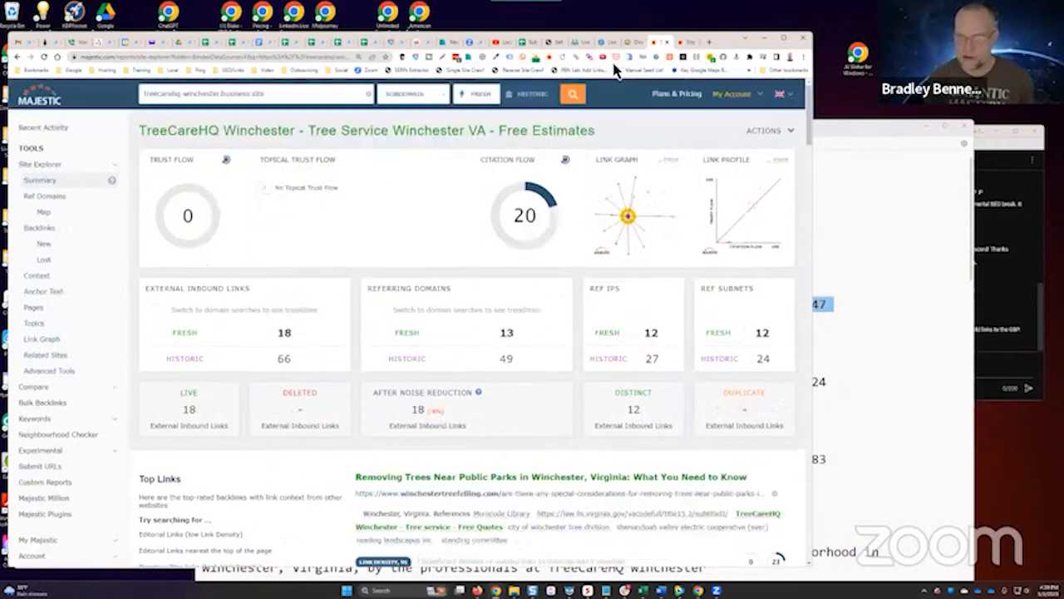
mouse_move(419, 242)
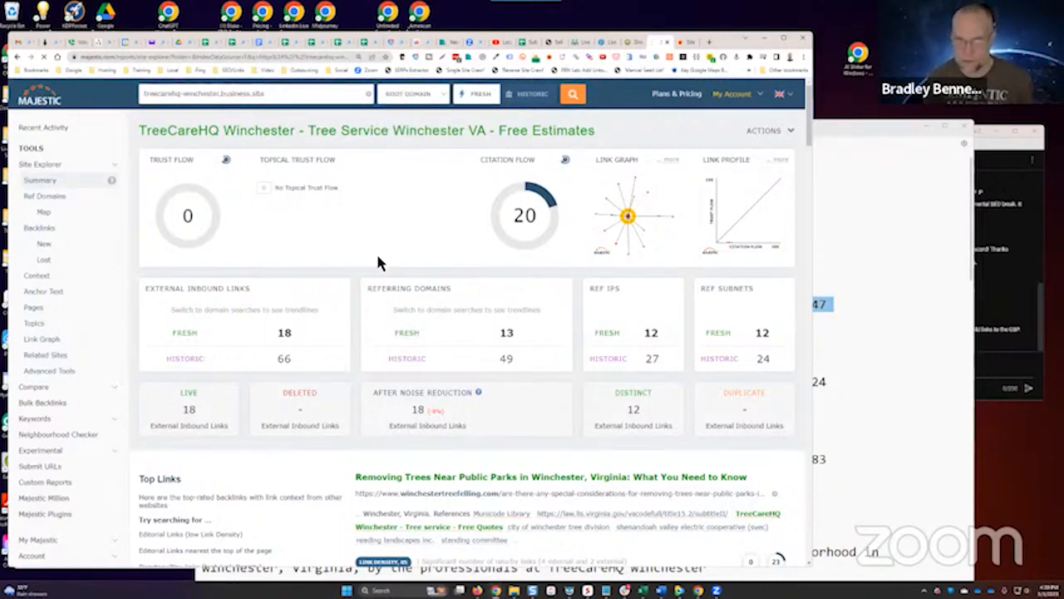
left_click(572, 93)
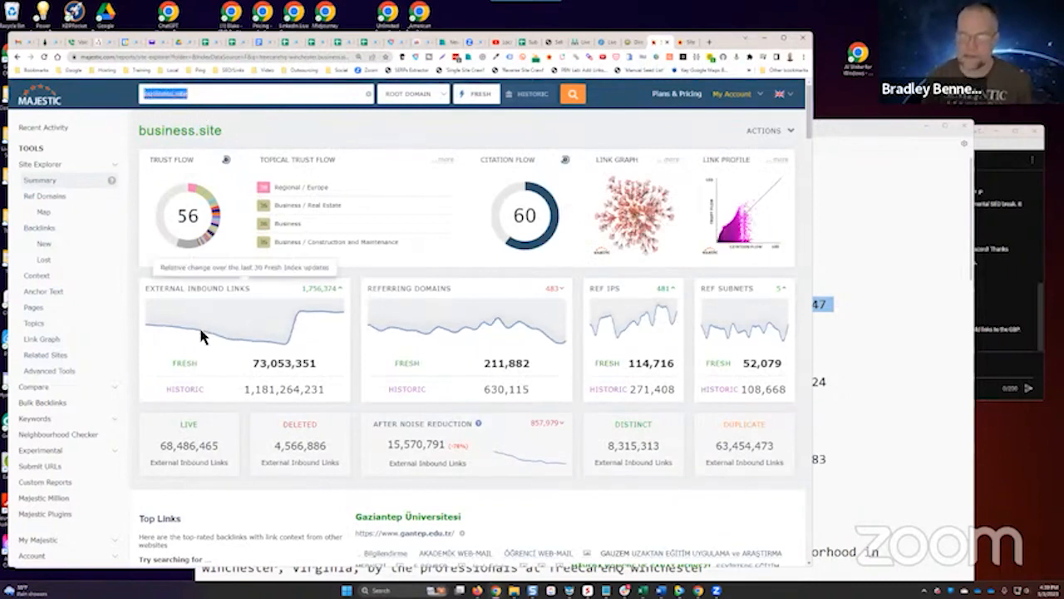
mouse_move(534, 374)
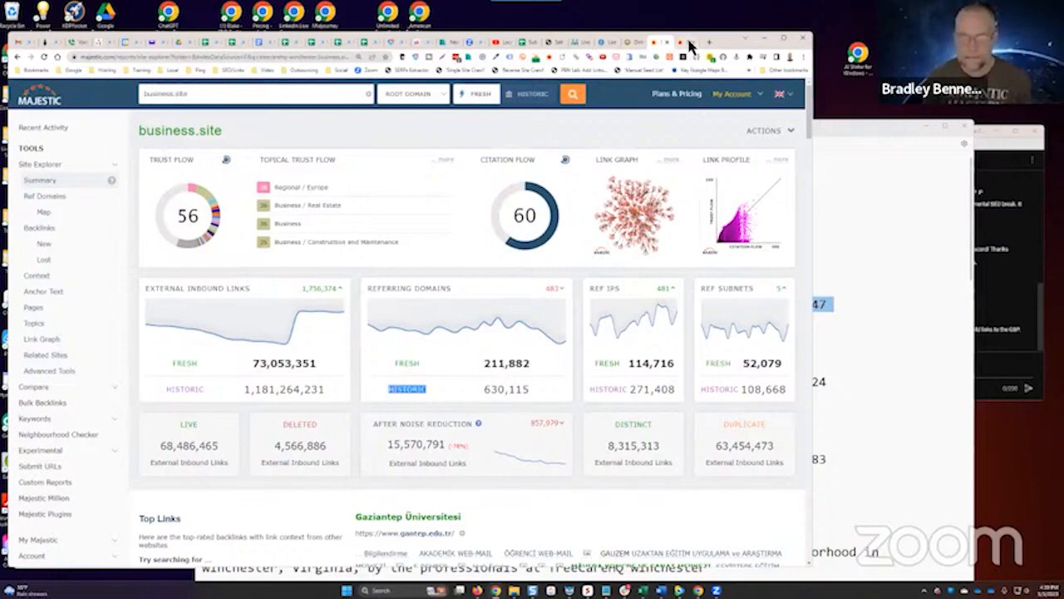
Step: Replace business.site with business.google.com in Site Explorer and choose the domain lookup scope
left_click(572, 93)
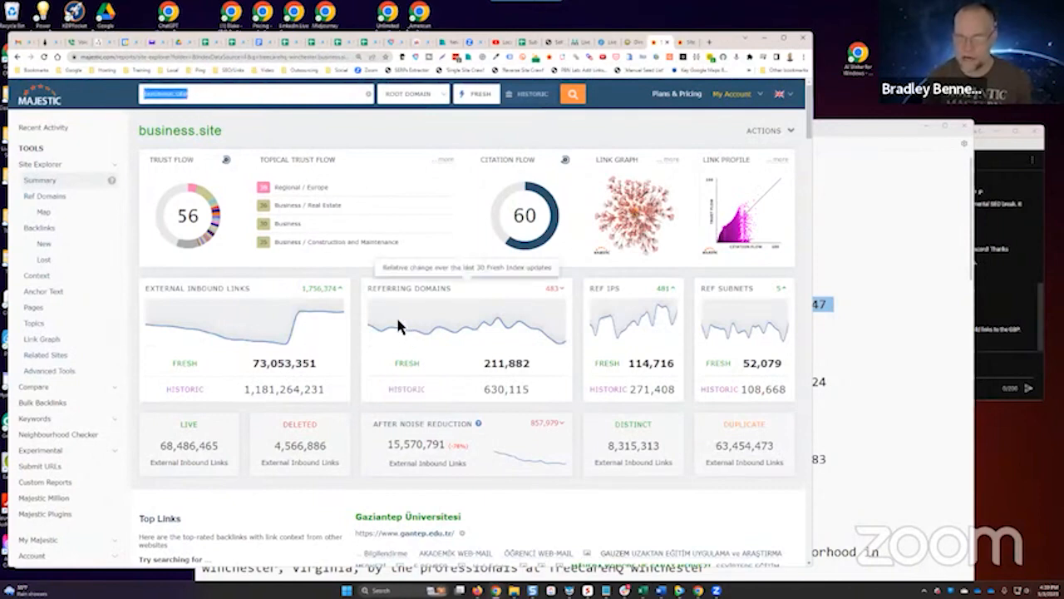
mouse_move(591, 146)
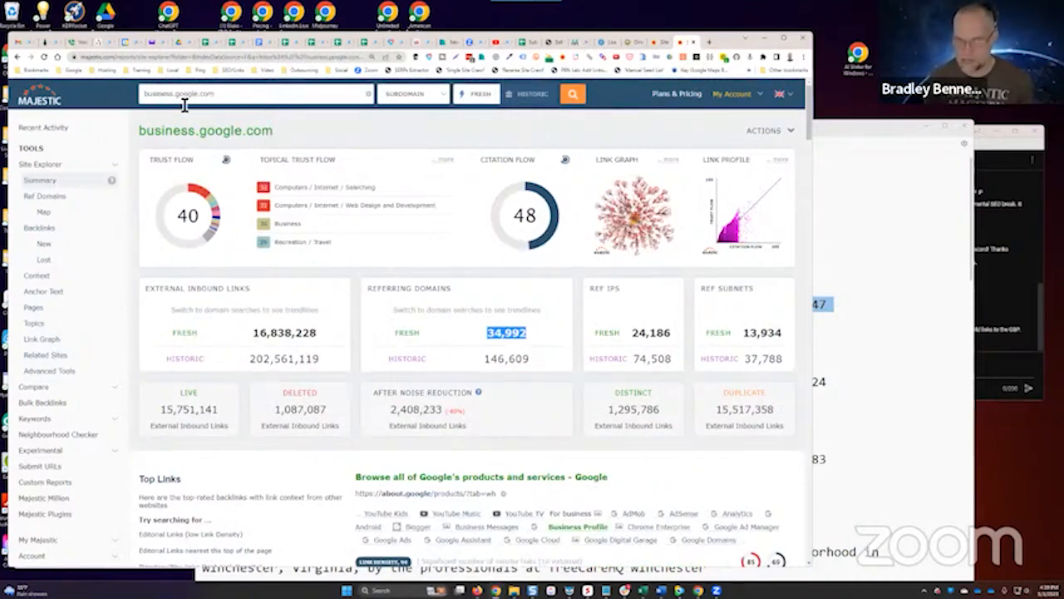
left_click(412, 94)
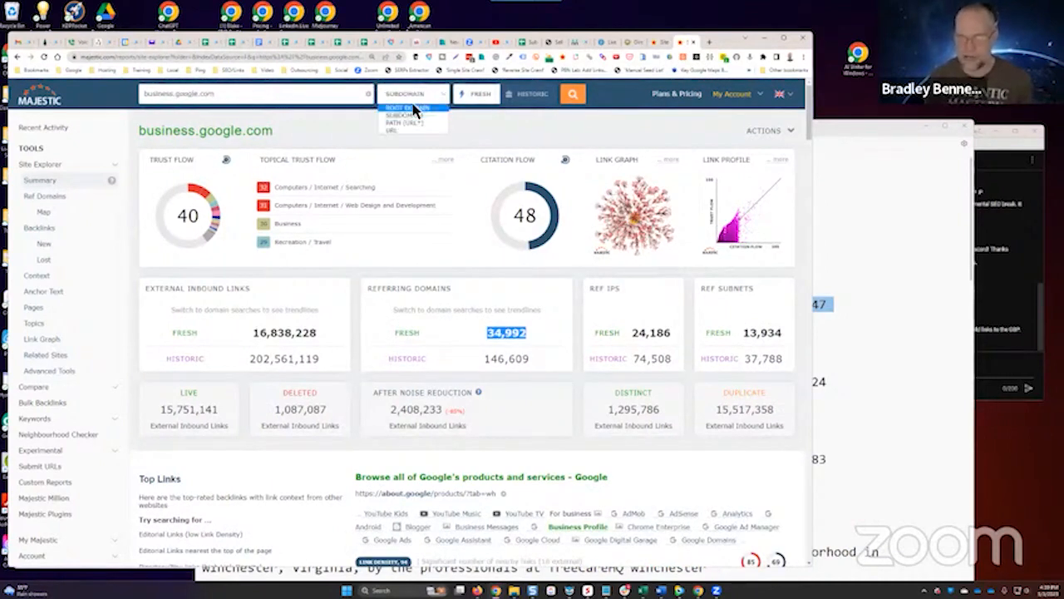
left_click(403, 108)
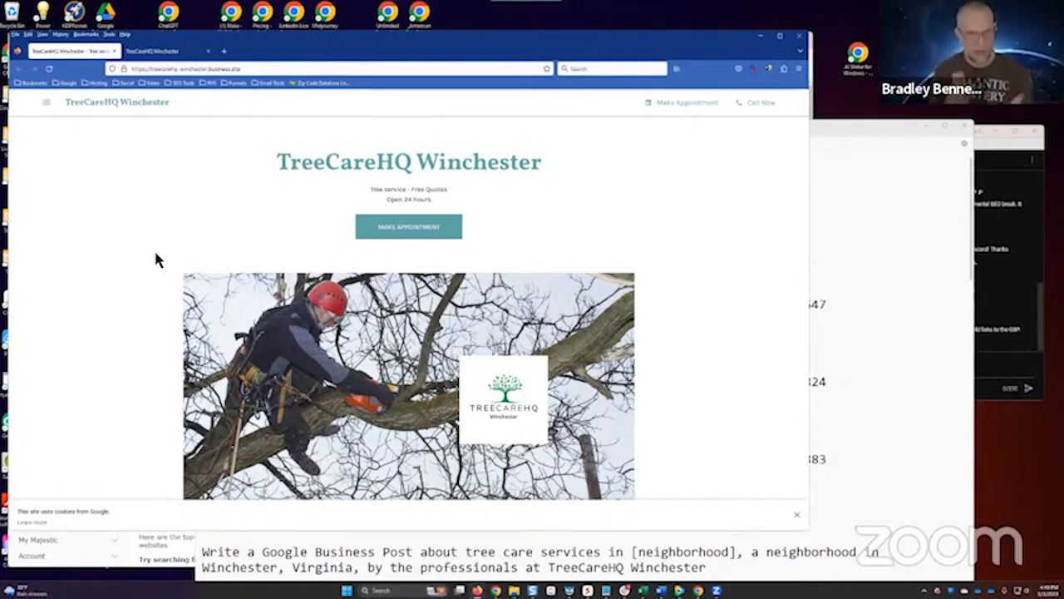
Step: Find the Kernstown post under Updates and load its business.google.com address in a new tab
scroll("down", 3)
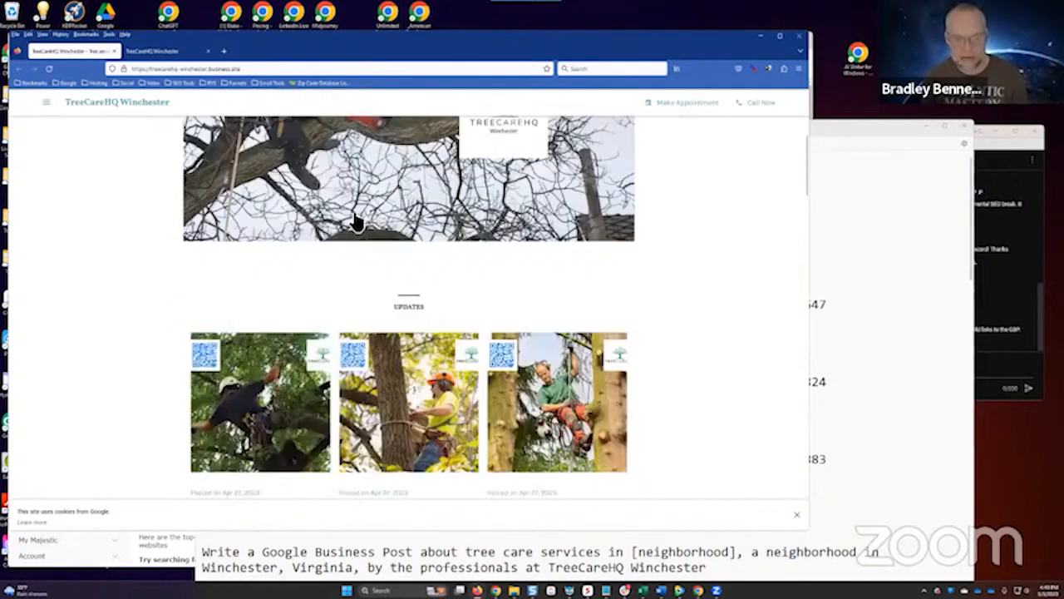
scroll("down", 3)
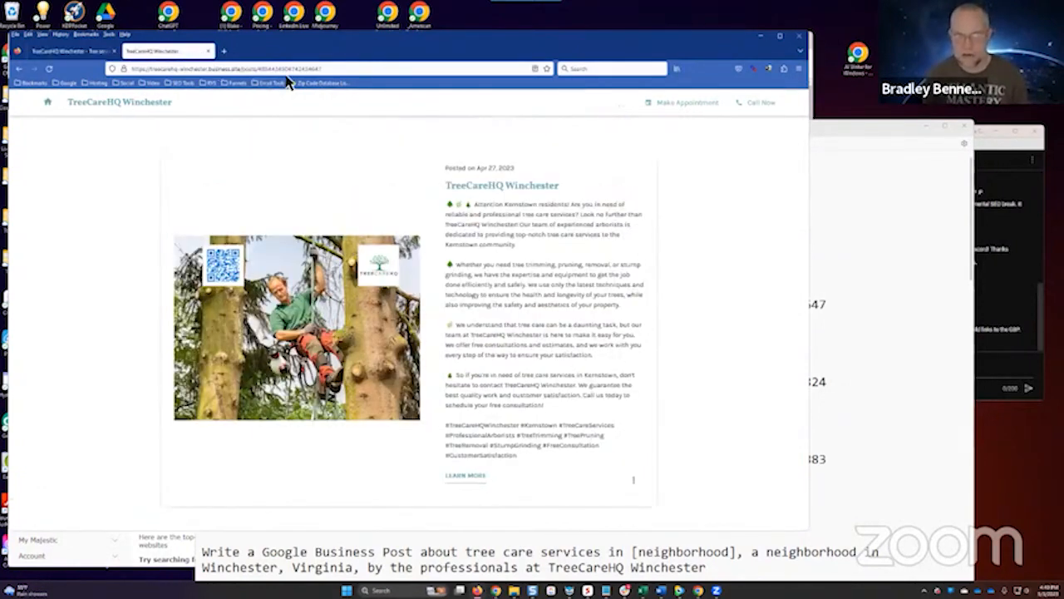
left_click(324, 68)
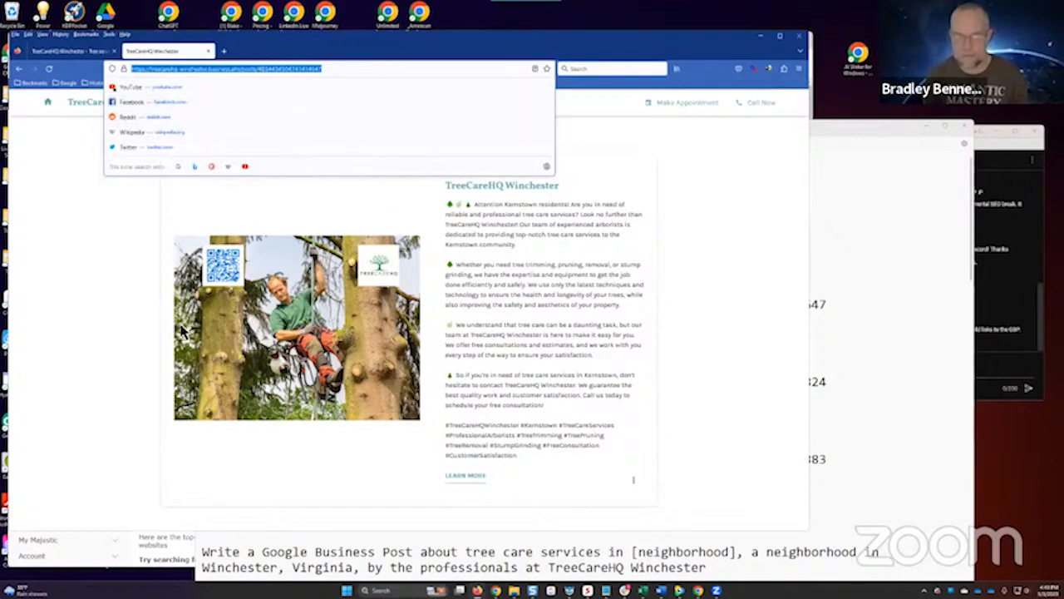
mouse_move(602, 239)
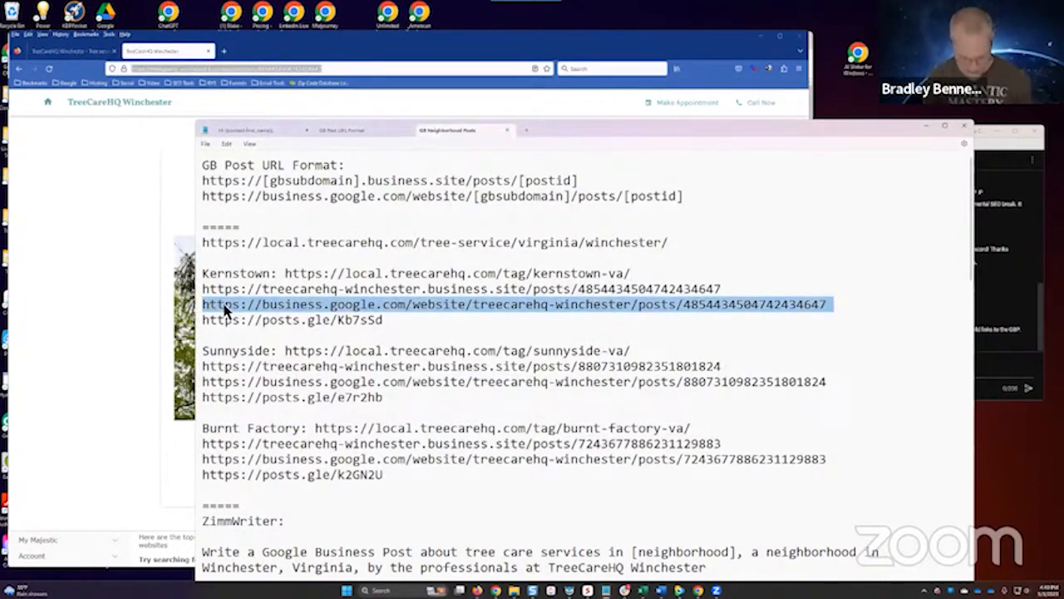
left_click(314, 50)
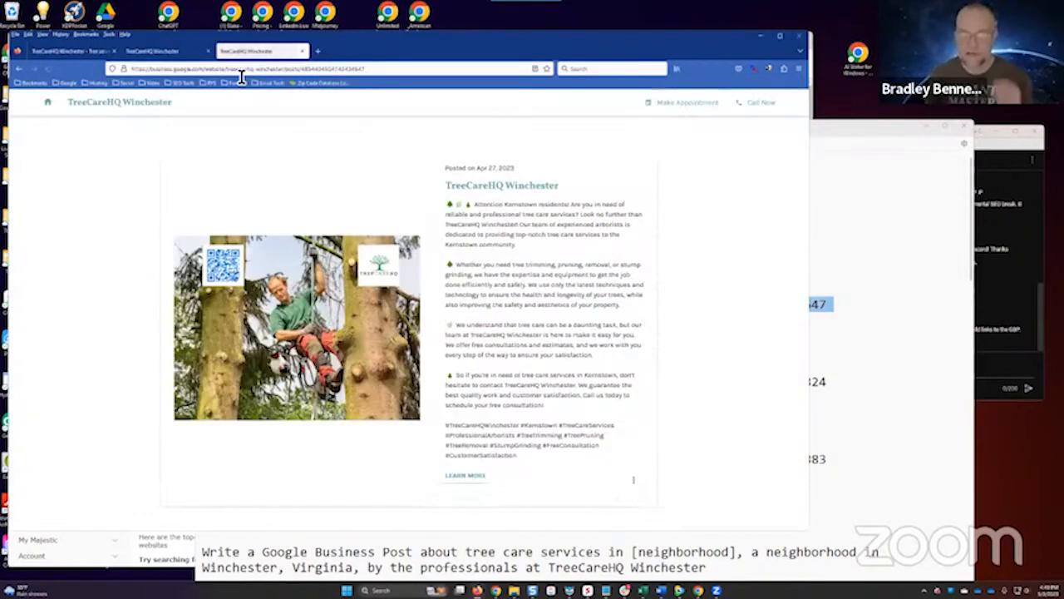
mouse_move(602, 396)
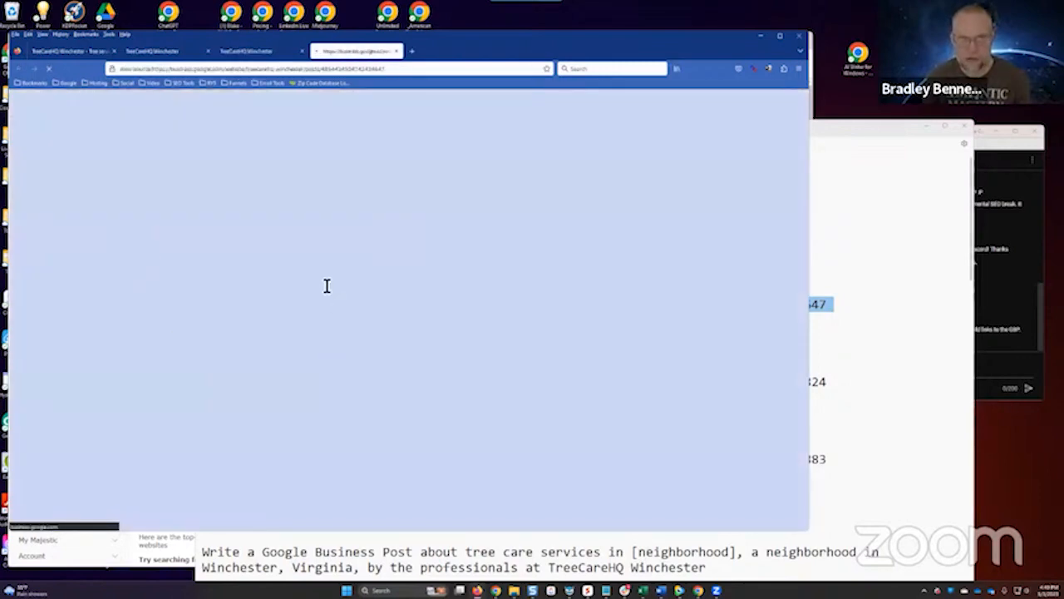
Step: Try the post's business.google.com address in a third tab, which shows raw page source
left_click(324, 68)
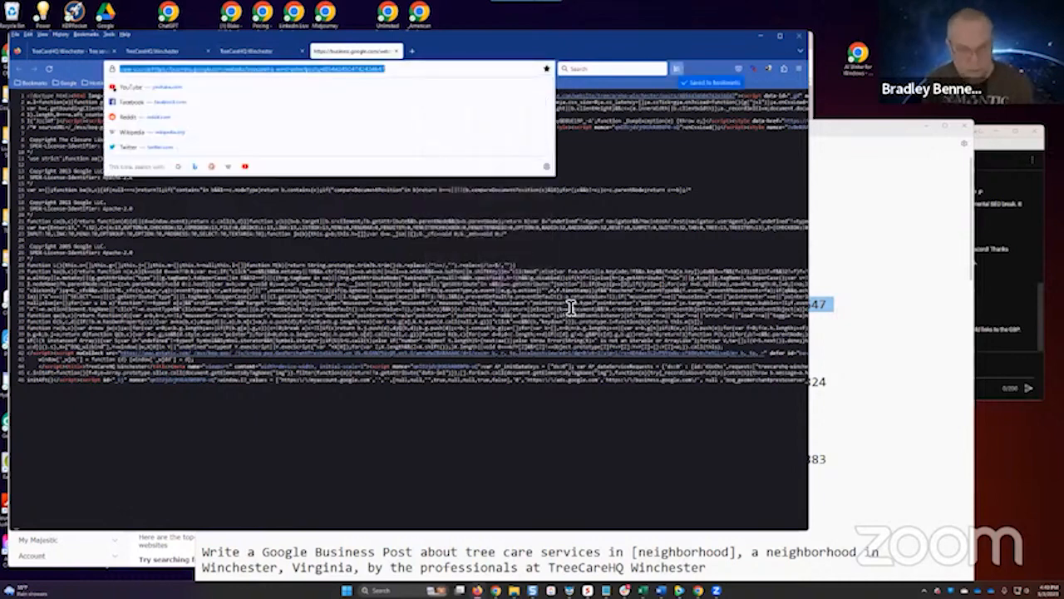
mouse_move(494, 557)
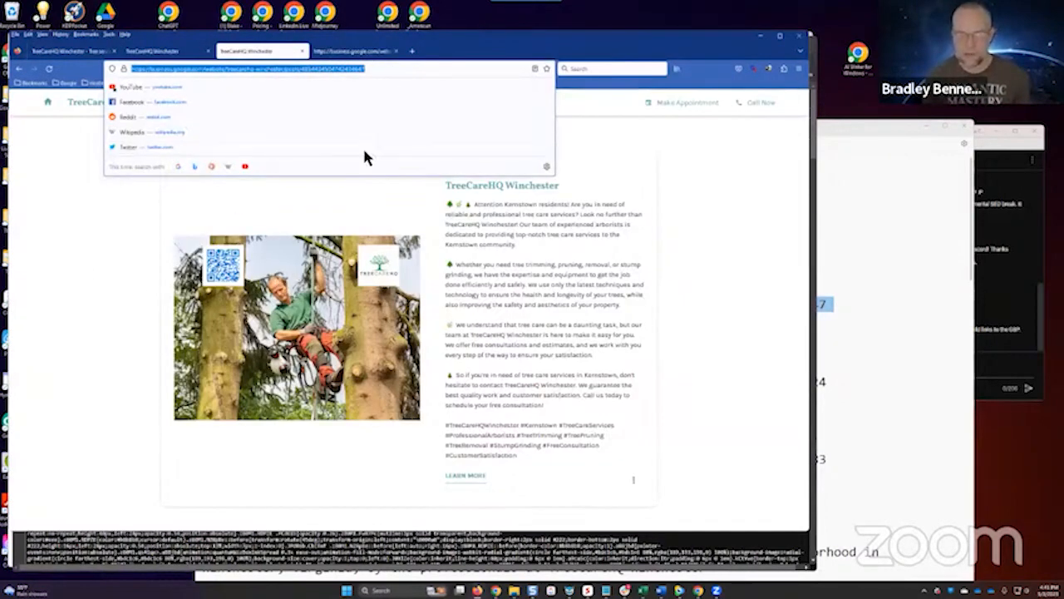
mouse_move(103, 373)
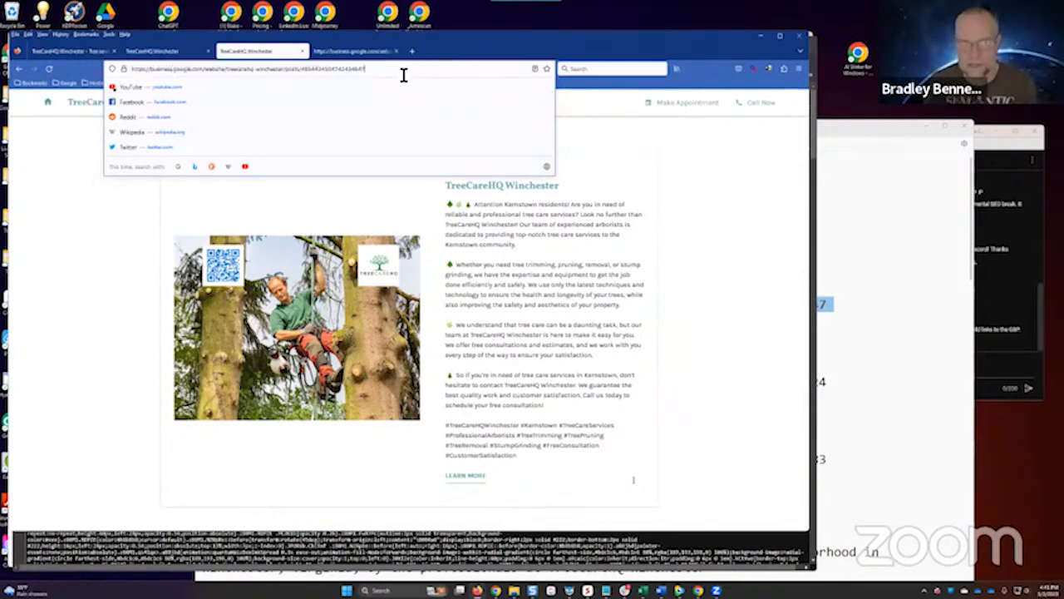
Step: Paste the post's business.google.com URL into iFrame Generator and preview it as an embed
triple_click(249, 68)
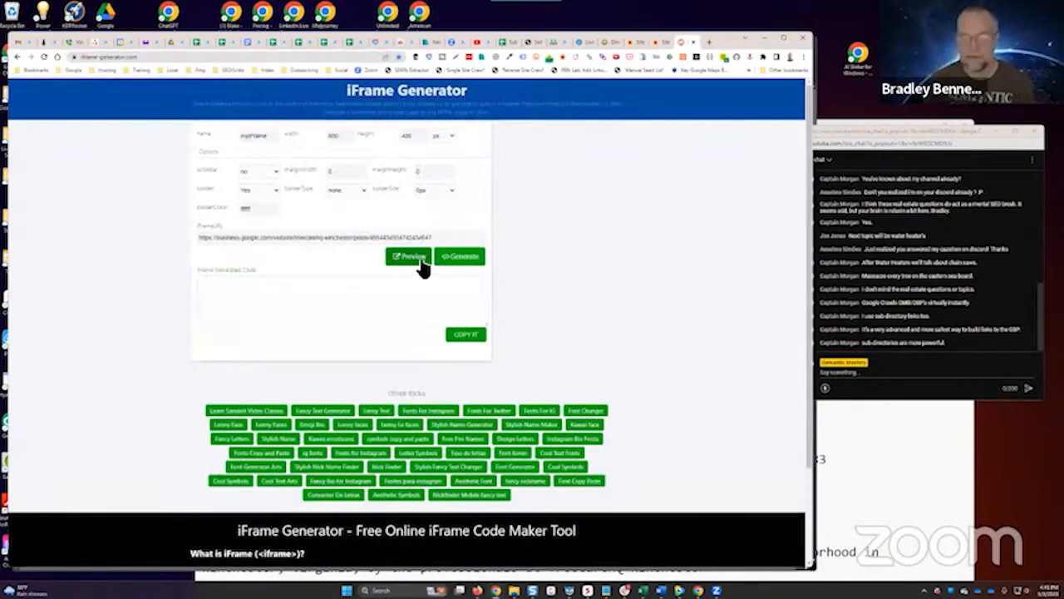
left_click(409, 256)
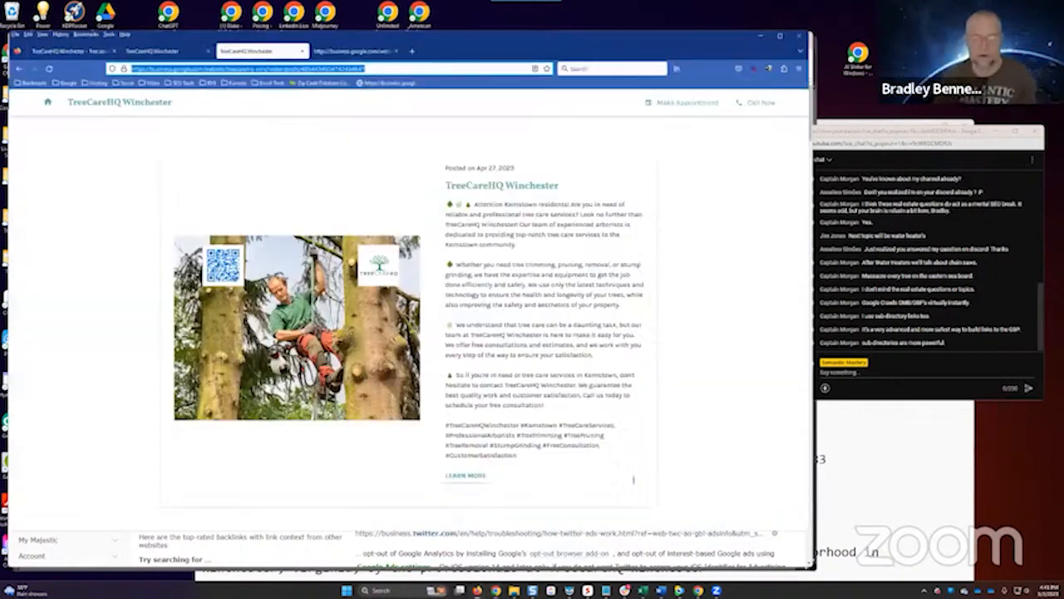
Step: Review the Kernstown post URL formats in the Notepad note and pick out a post URL
double_click(516, 204)
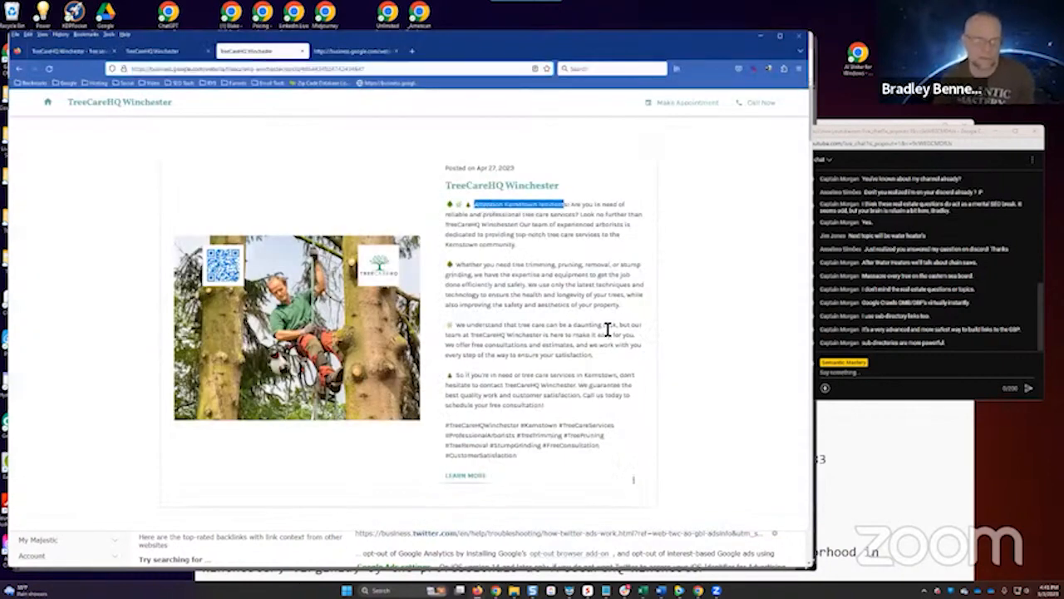
mouse_move(446, 120)
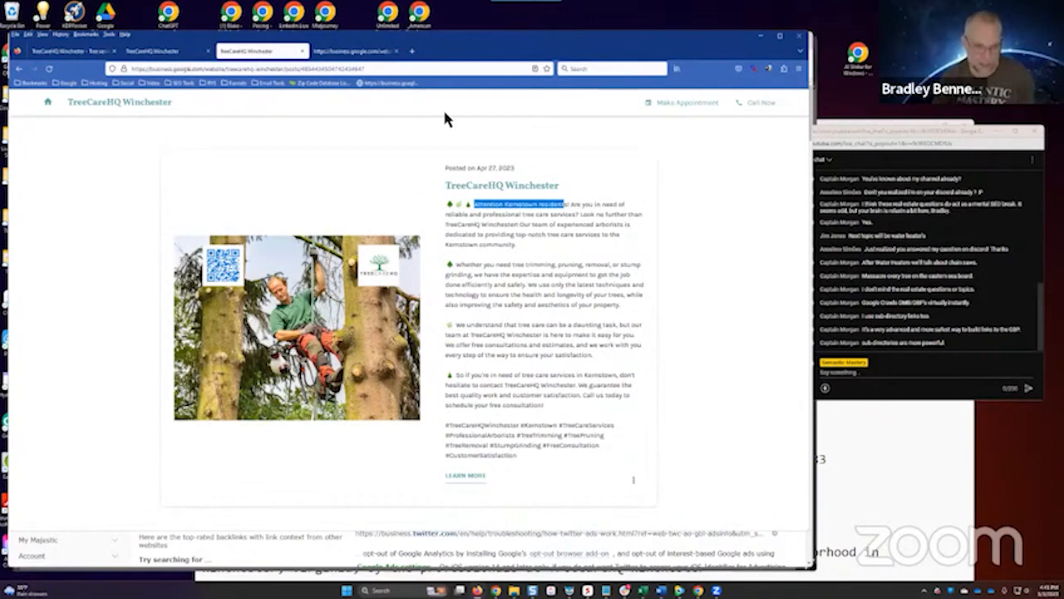
mouse_move(532, 259)
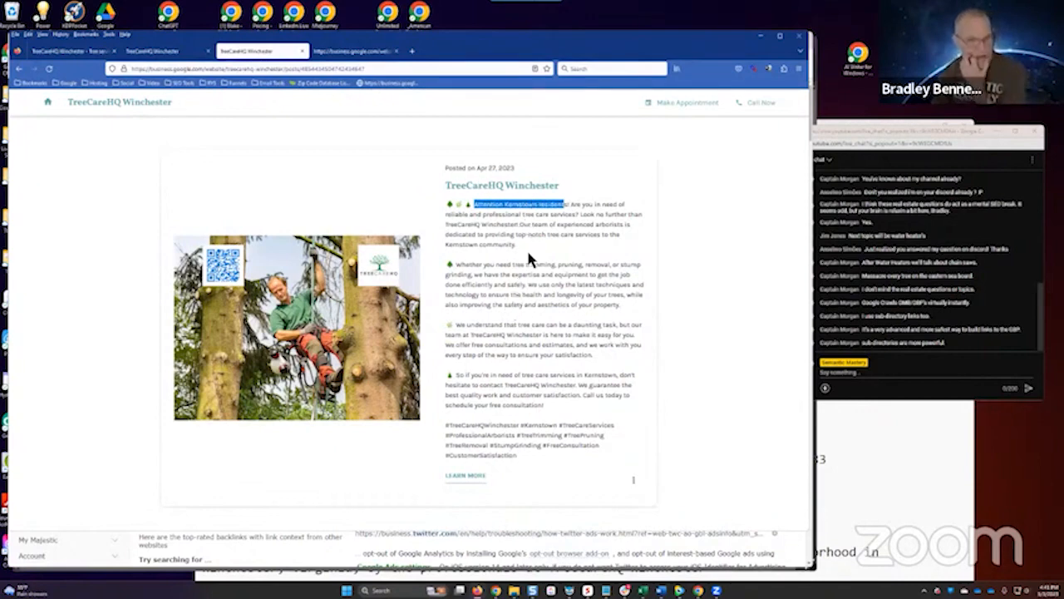
mouse_move(363, 73)
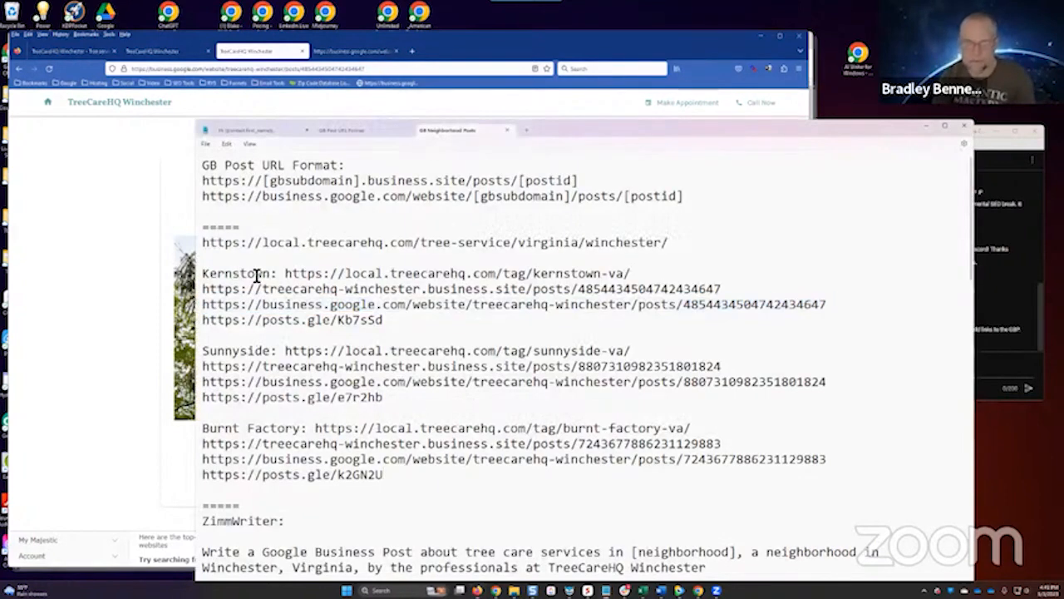
mouse_move(366, 226)
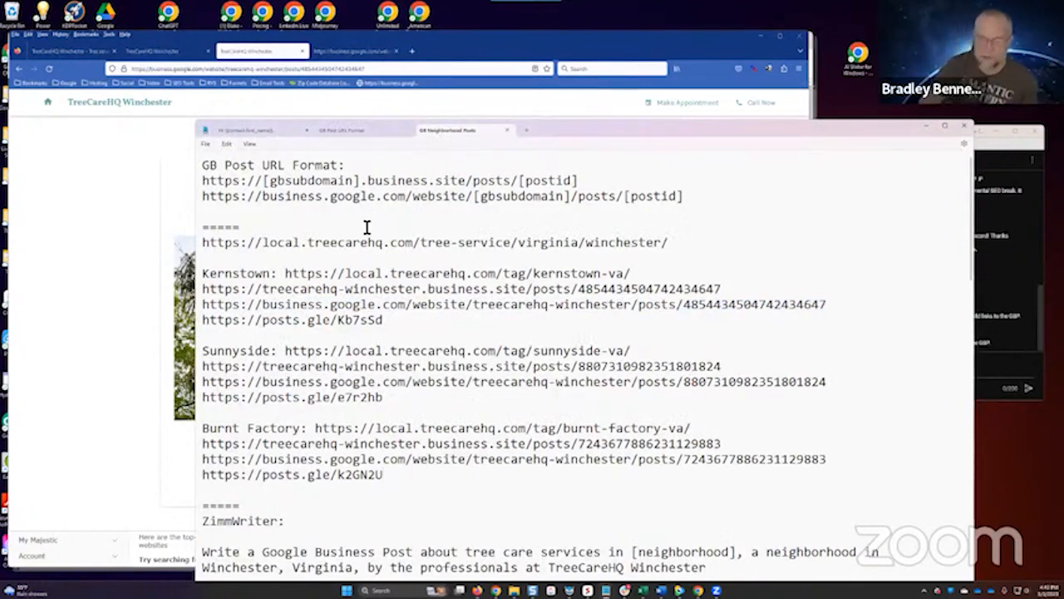
left_click(341, 130)
type("https://business.google.com/website/")
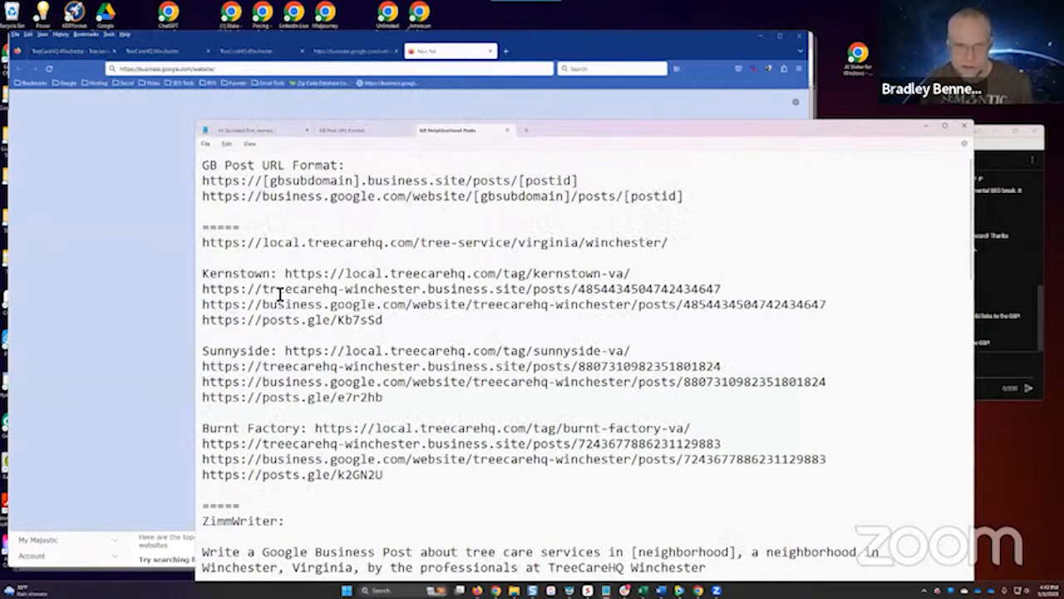
double_click(341, 289)
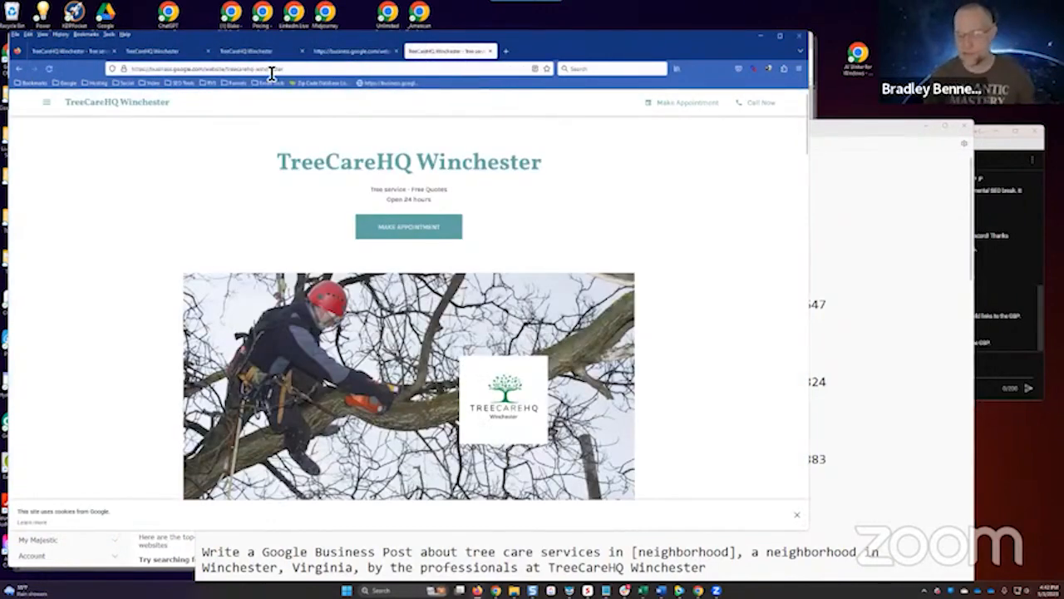
Step: View the Kernstown post page, then the website's Updates list of three neighbourhood posts
left_click(69, 50)
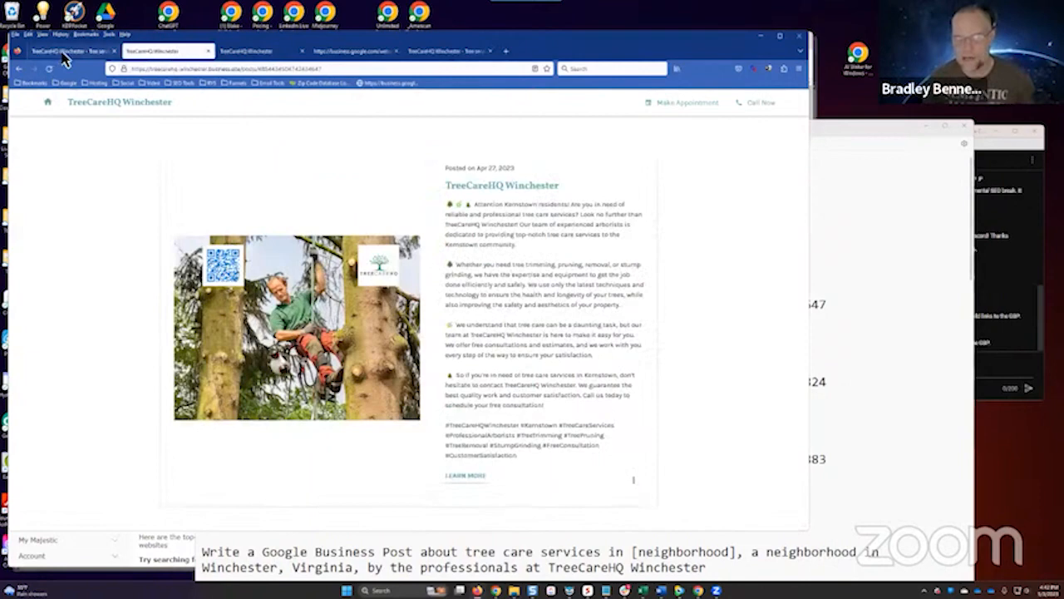
left_click(449, 49)
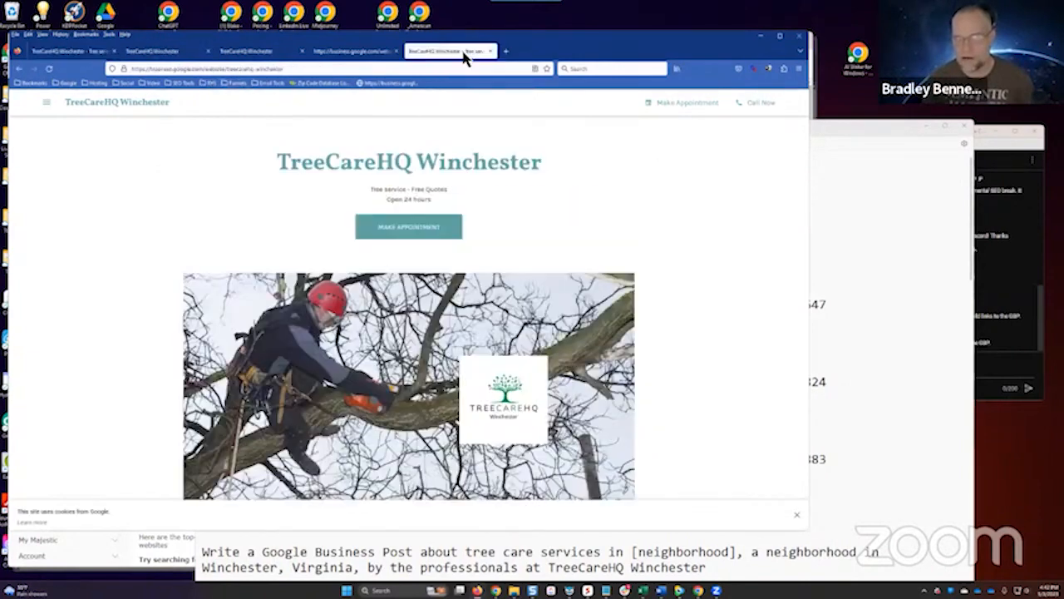
scroll("down", 3)
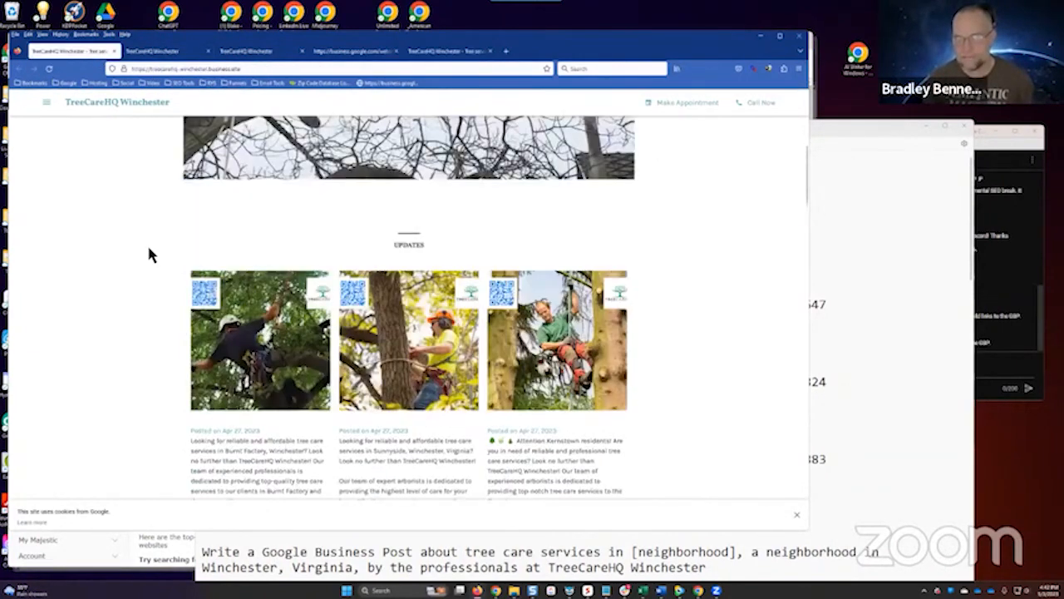
scroll("up", 3)
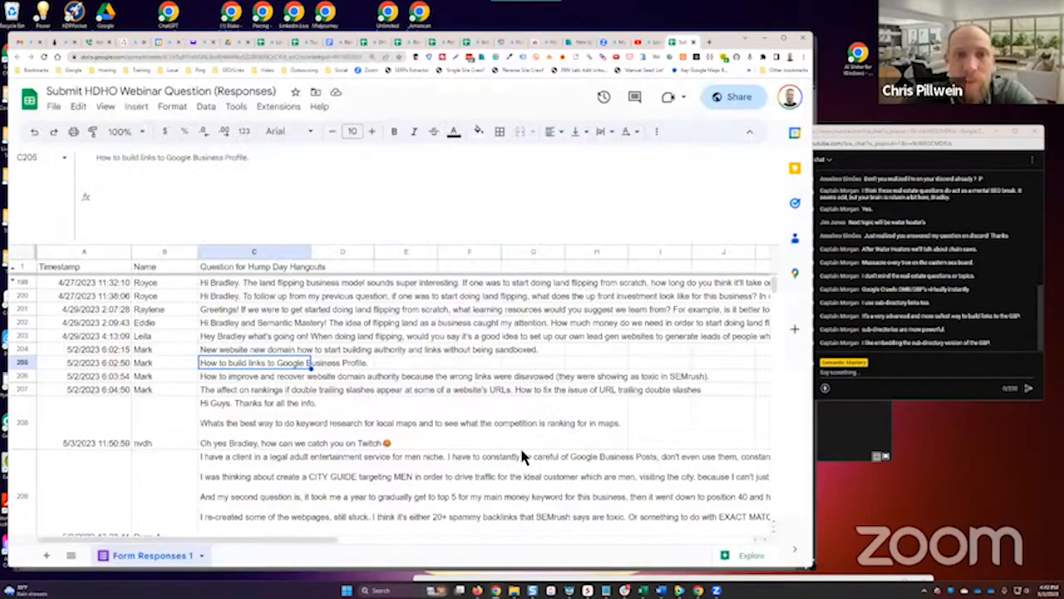
Step: Move to the next webinar question in the sheet, then return to the TreeCareHQ Winchester website
left_click(253, 376)
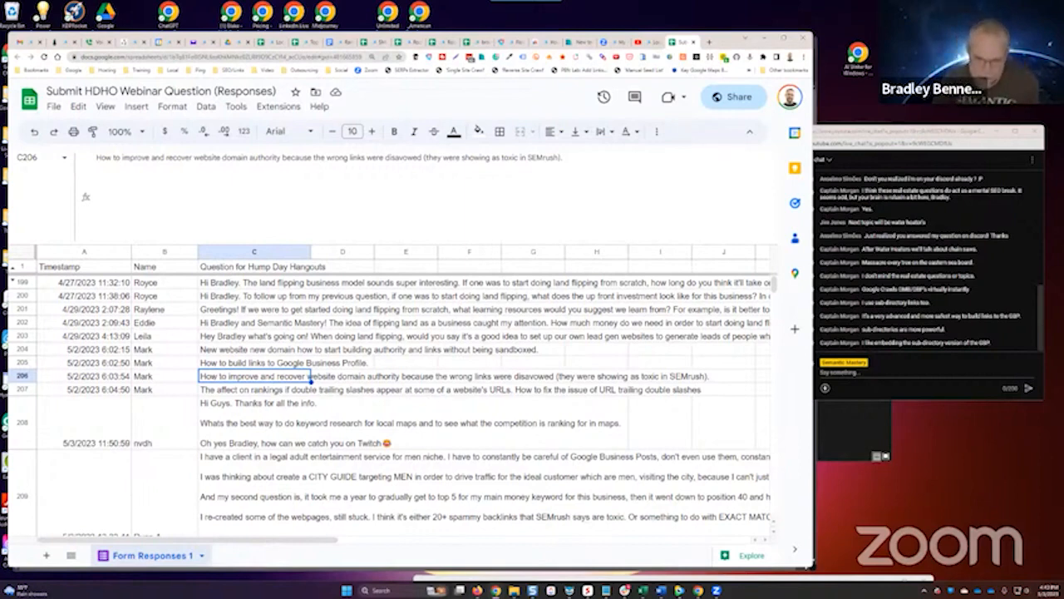
left_click(358, 50)
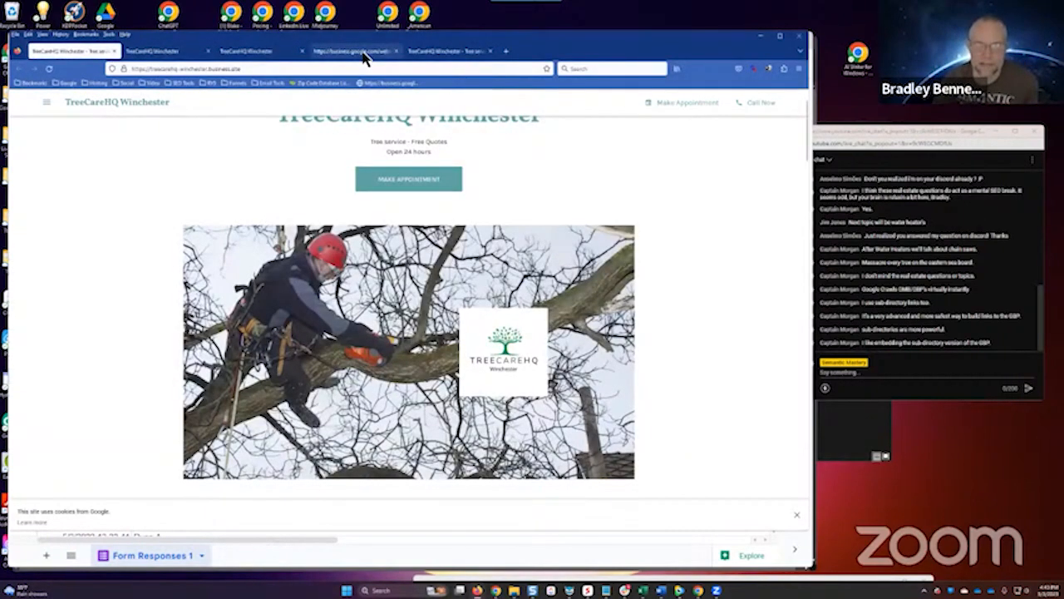
Step: Search Google for 'treecarehq winchester' and open its business listing in Google Maps
left_click(599, 50)
type("treecare")
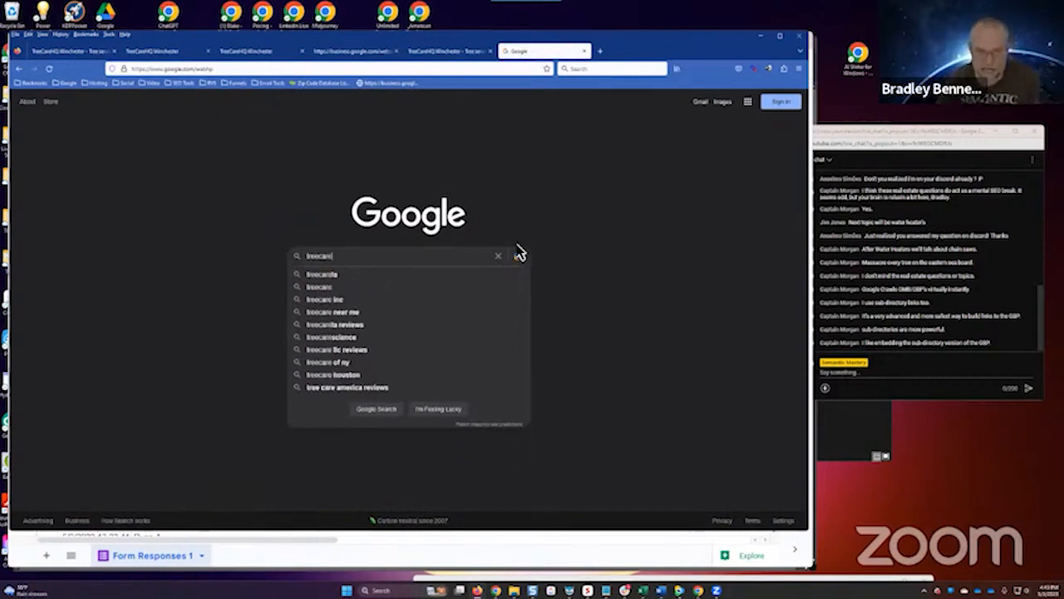
type("hq")
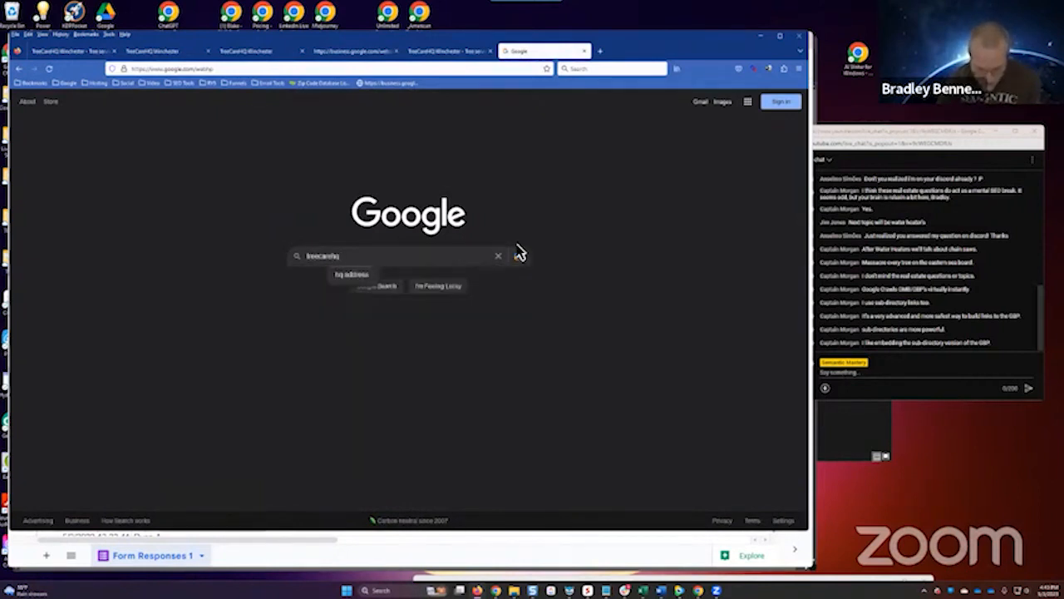
type("winchester")
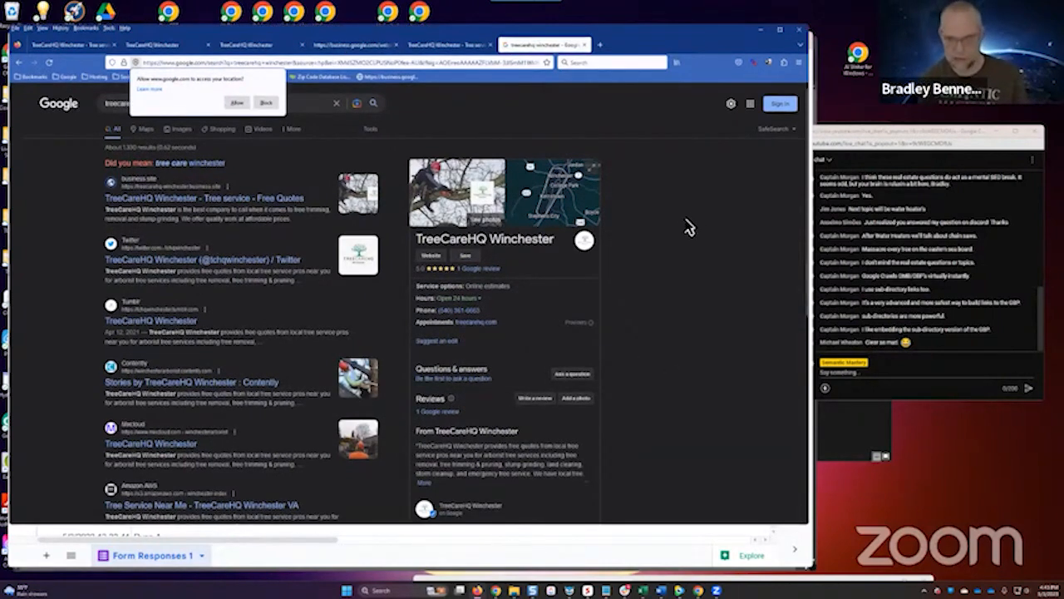
mouse_move(160, 260)
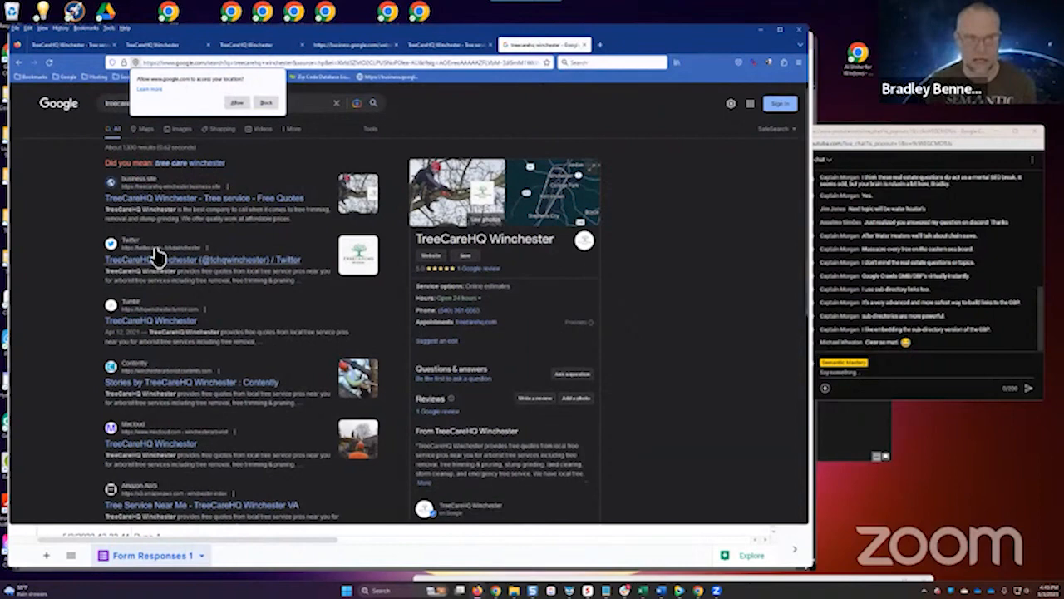
mouse_move(555, 213)
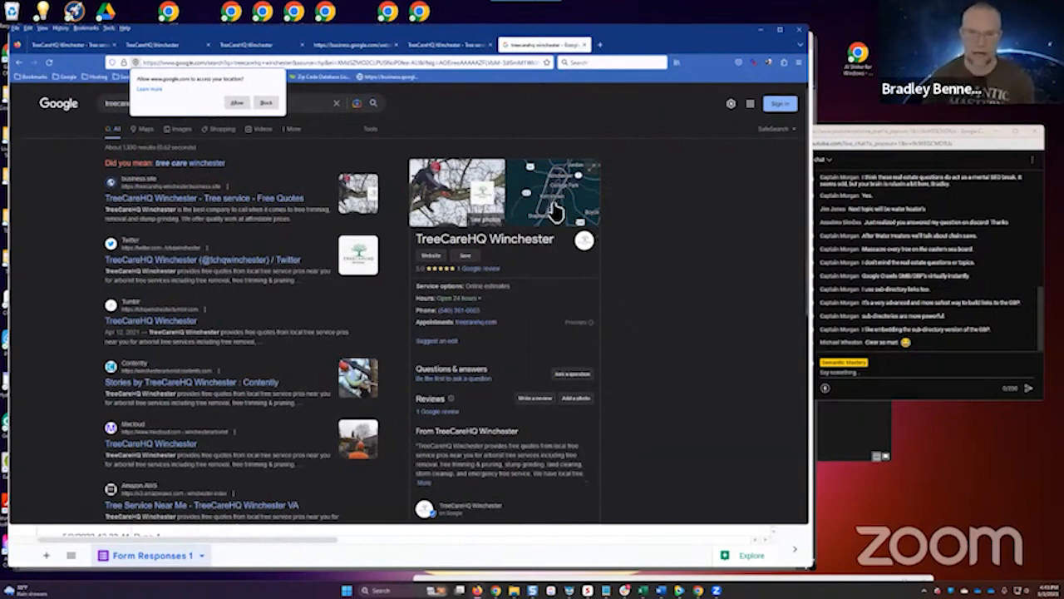
left_click(552, 191)
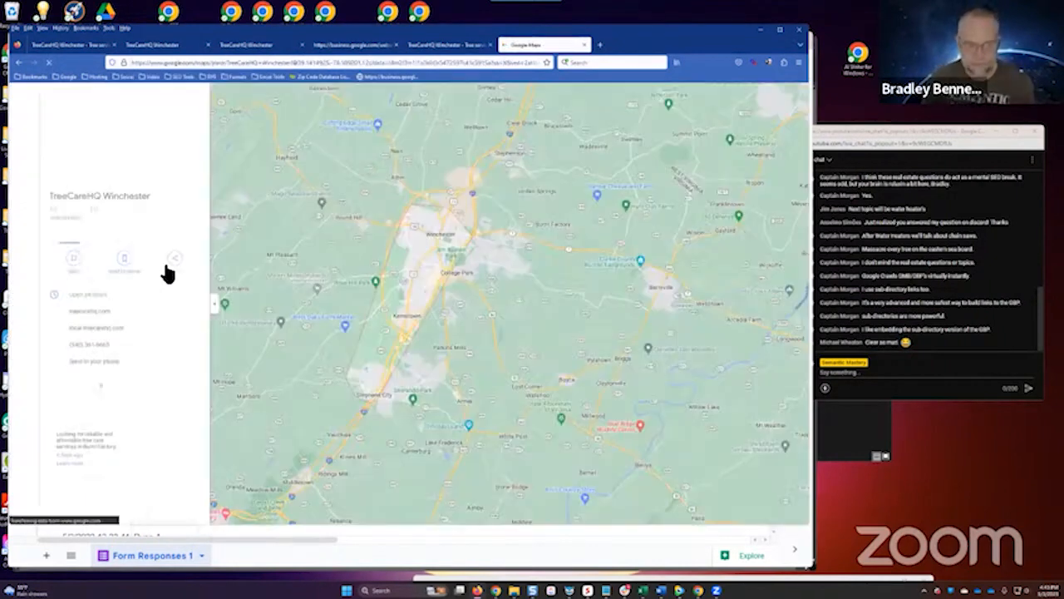
Step: Copy the short Google Maps share link for TreeCareHQ Winchester
left_click(173, 258)
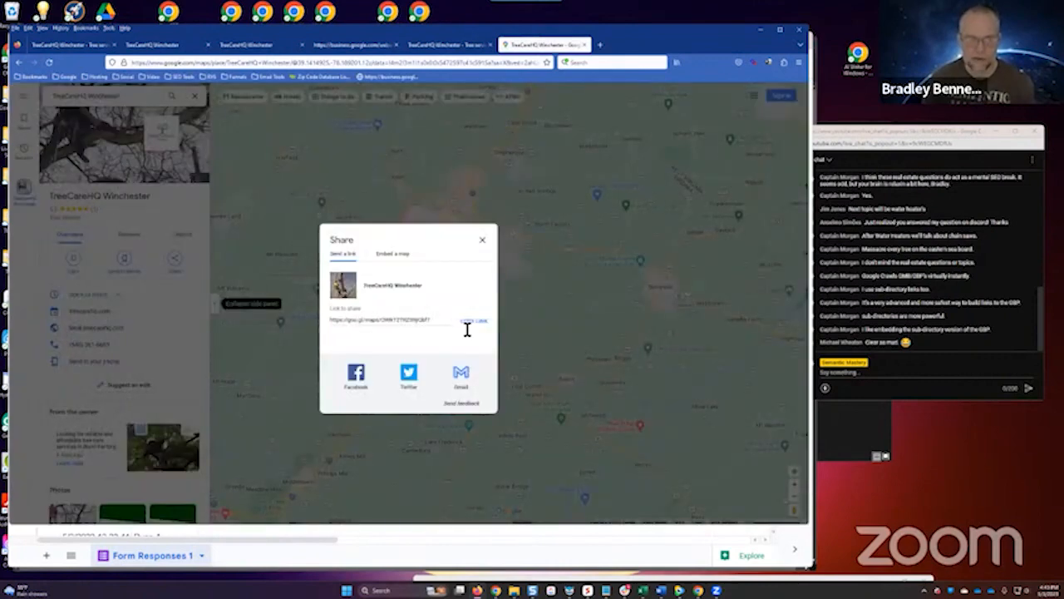
left_click(474, 319)
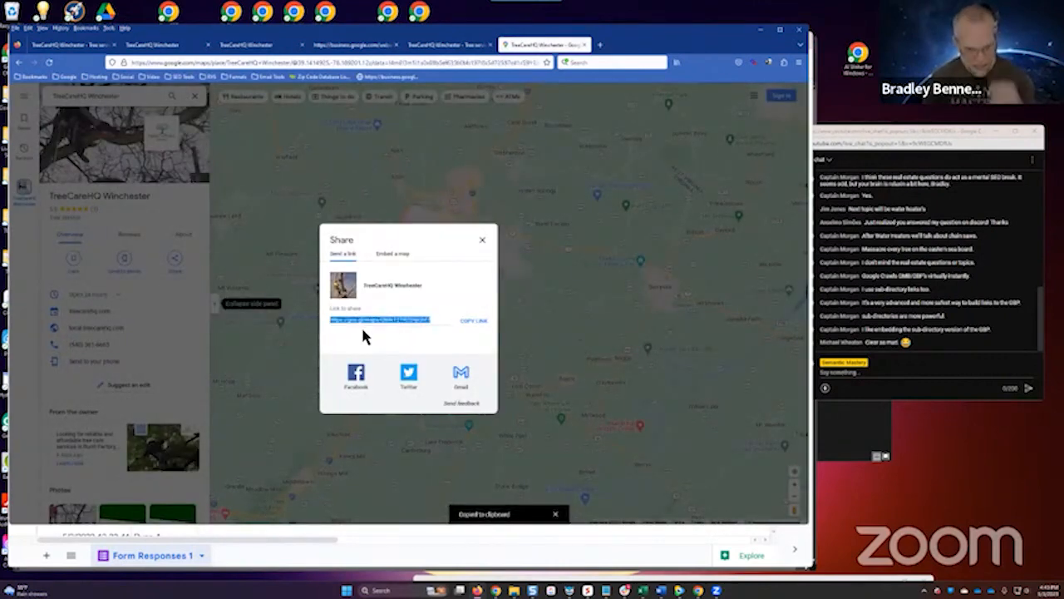
mouse_move(343, 339)
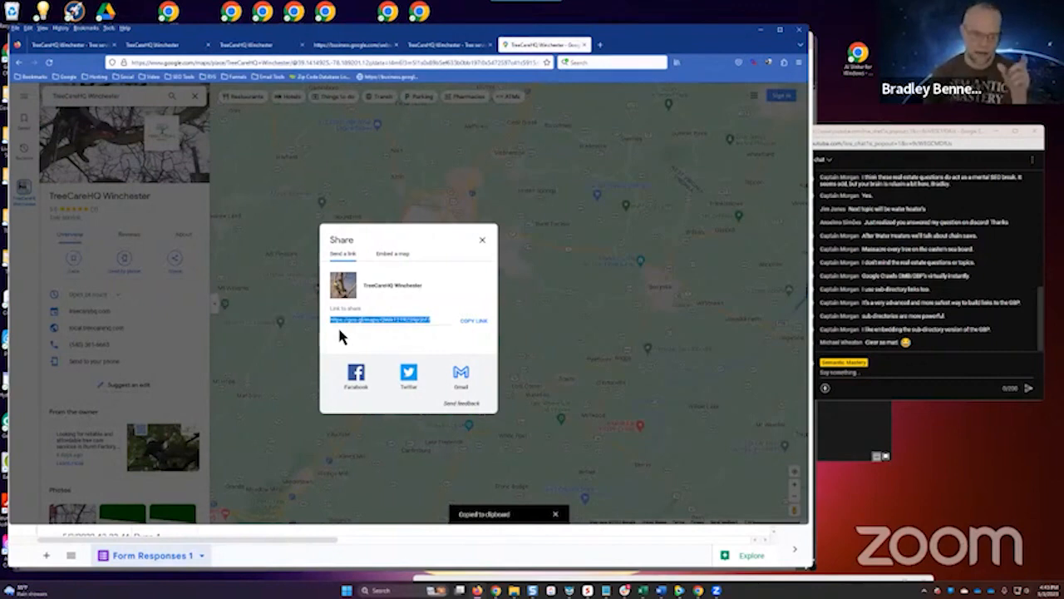
right_click(380, 319)
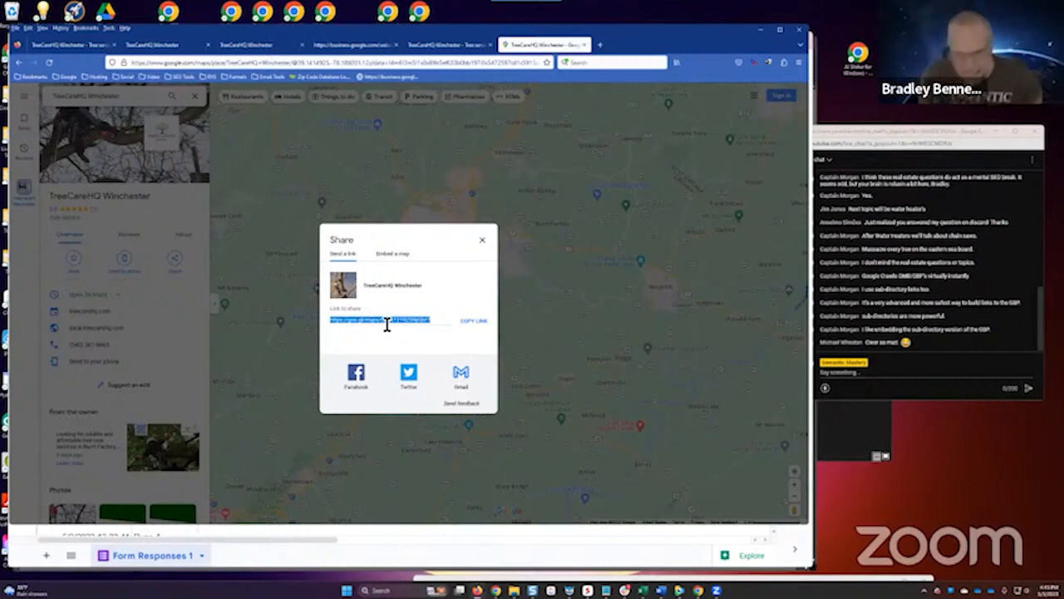
mouse_move(383, 314)
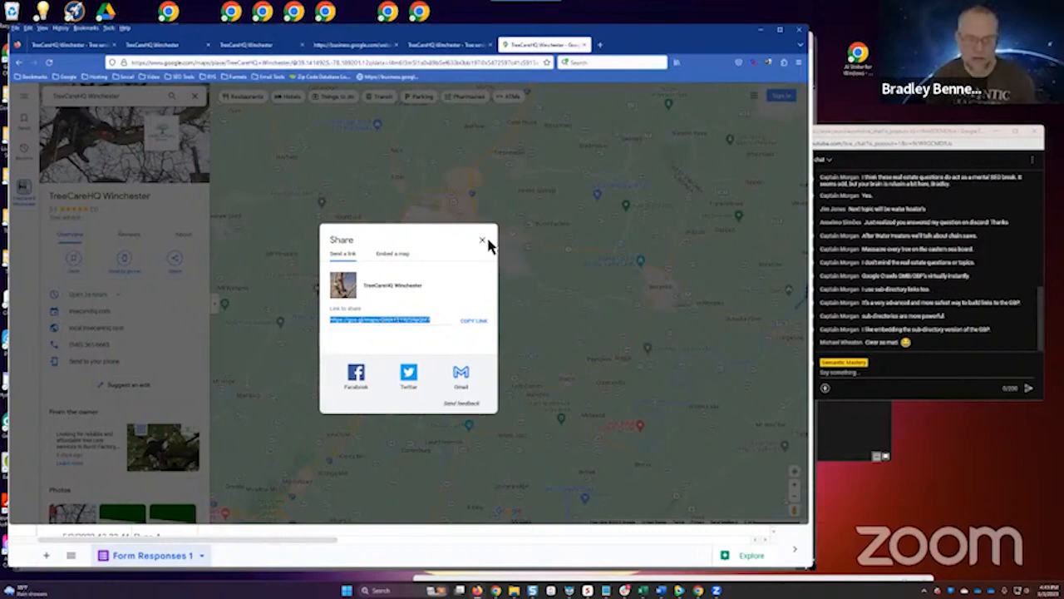
Step: Bring up the Embed a map code for the same listing
left_click(482, 239)
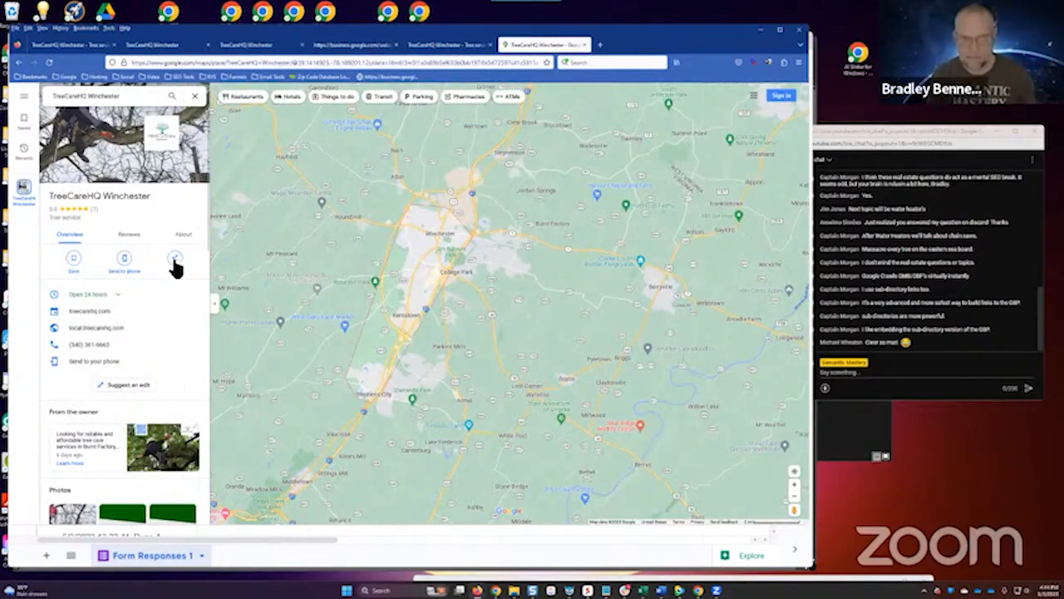
left_click(175, 259)
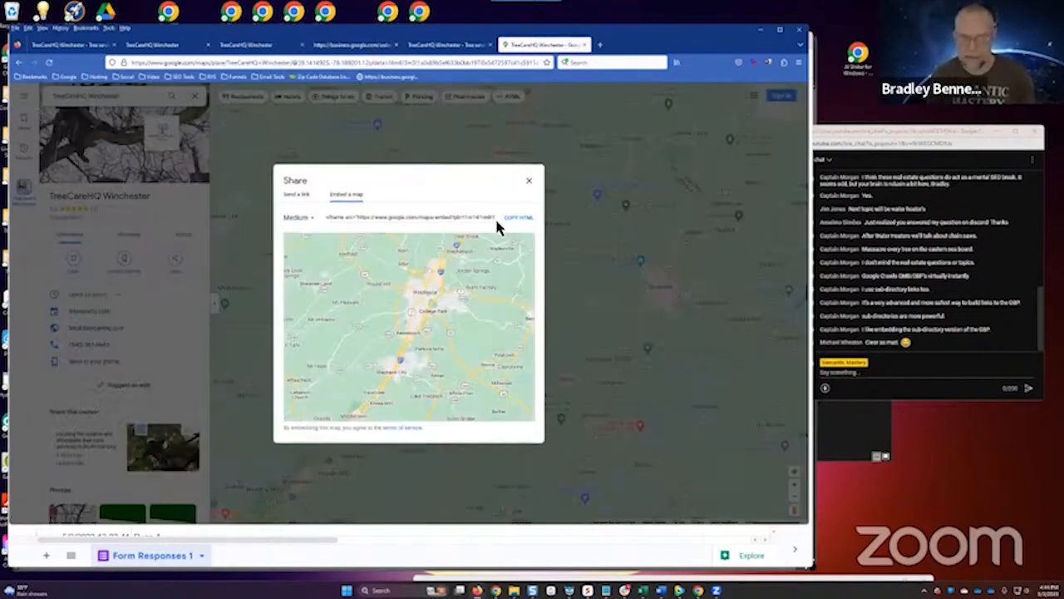